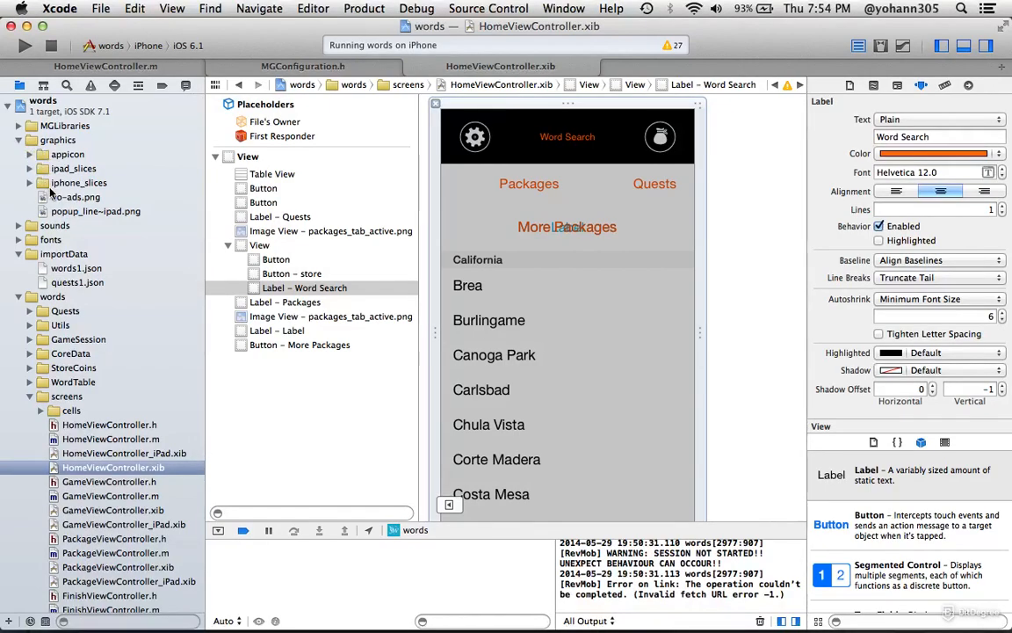
mouse_move(55, 176)
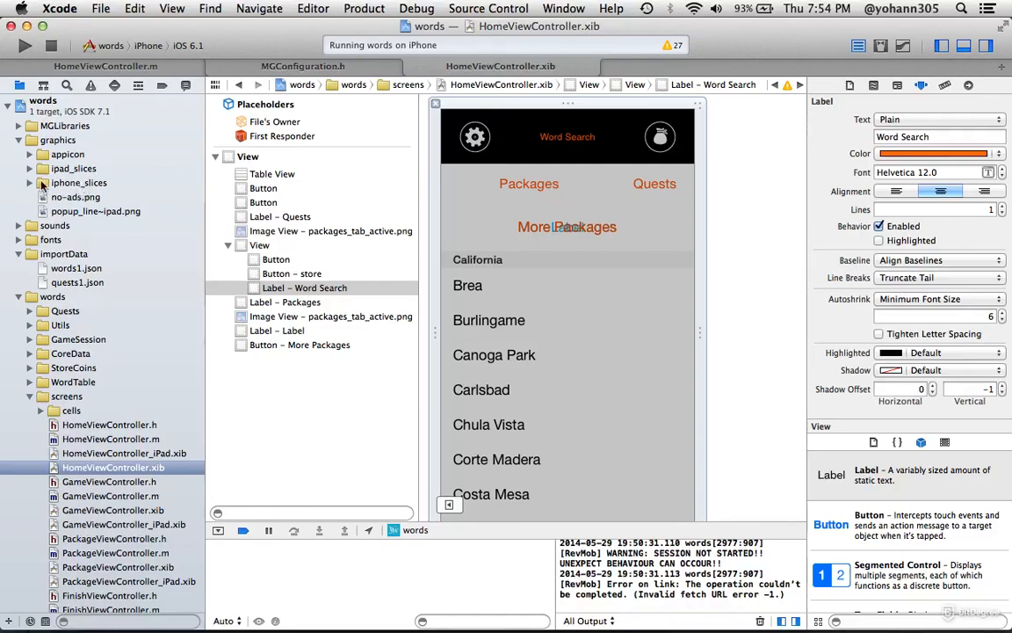
Expand the iphone_slices group in Xcode's Project Navigator and bring up its context menu.
click(29, 182)
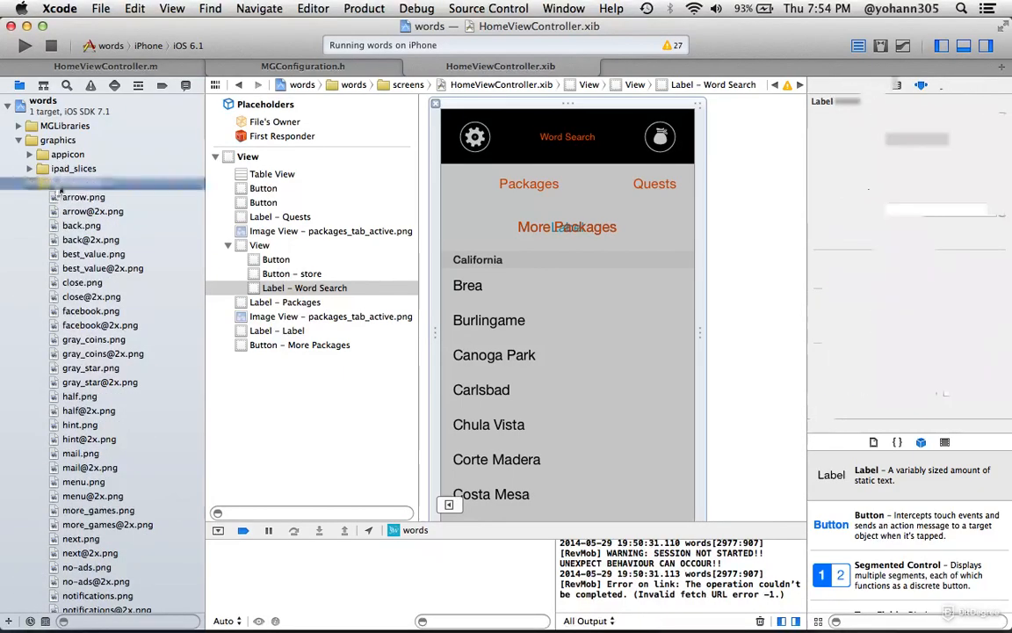
right_click(62, 183)
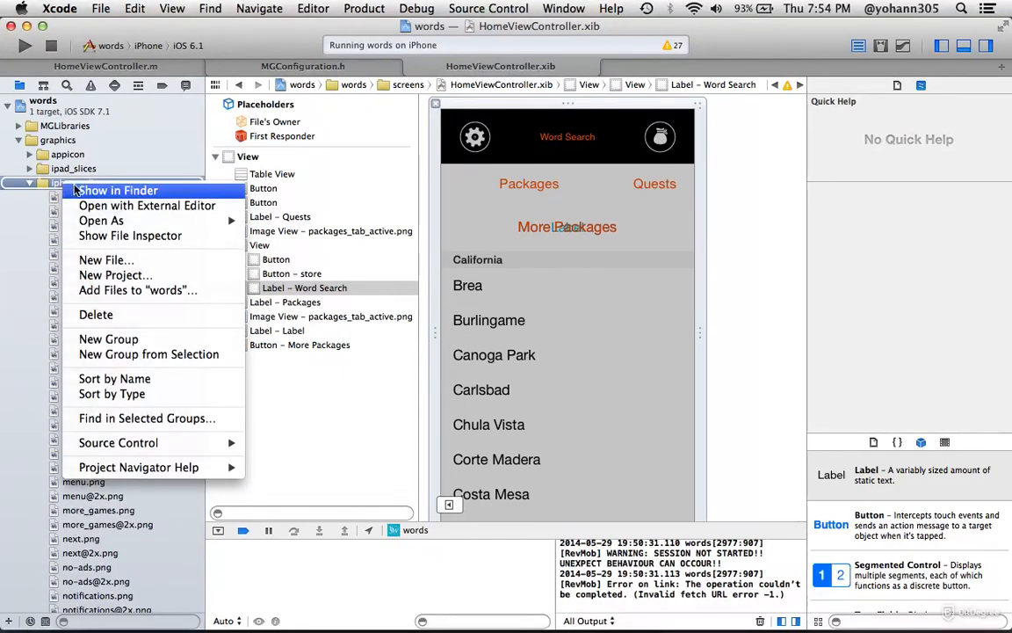
Show the iphone_slices group in Finder, widen the window, and open the iphone_slices folder.
click(117, 190)
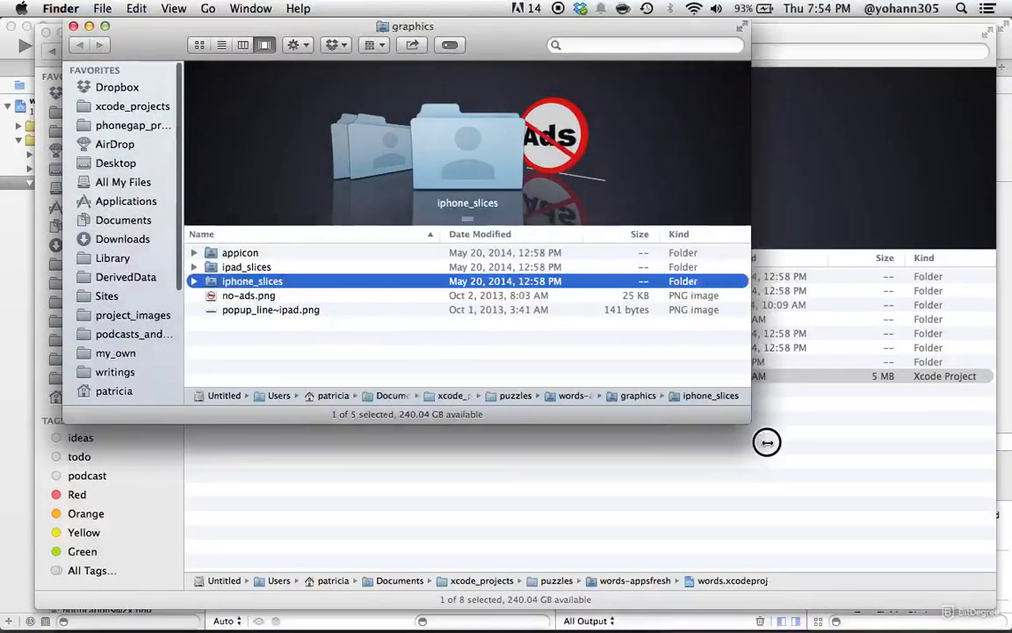
drag(767, 442, 893, 560)
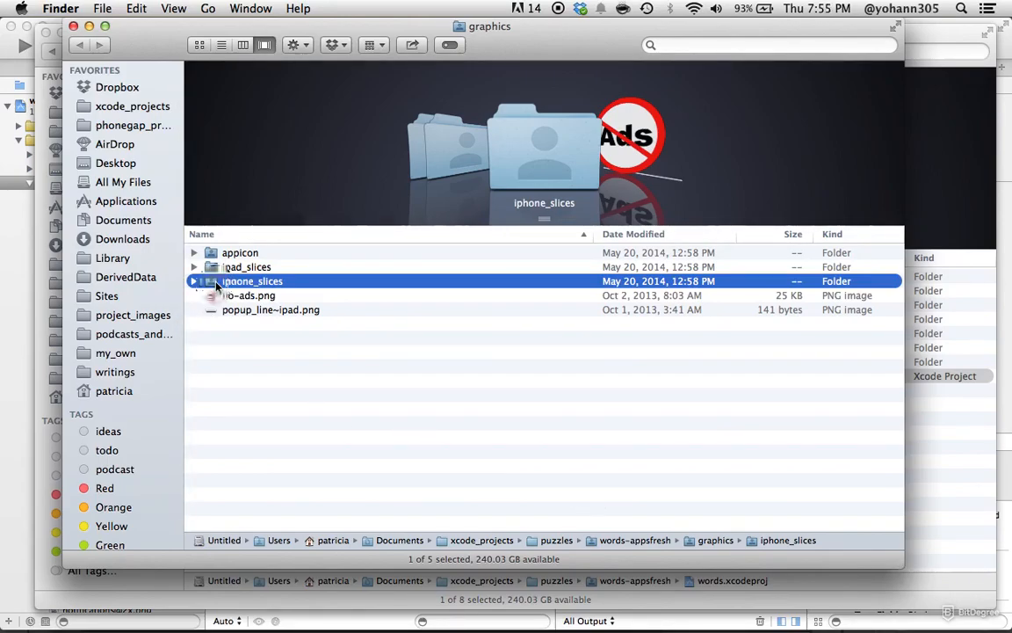
double_click(252, 280)
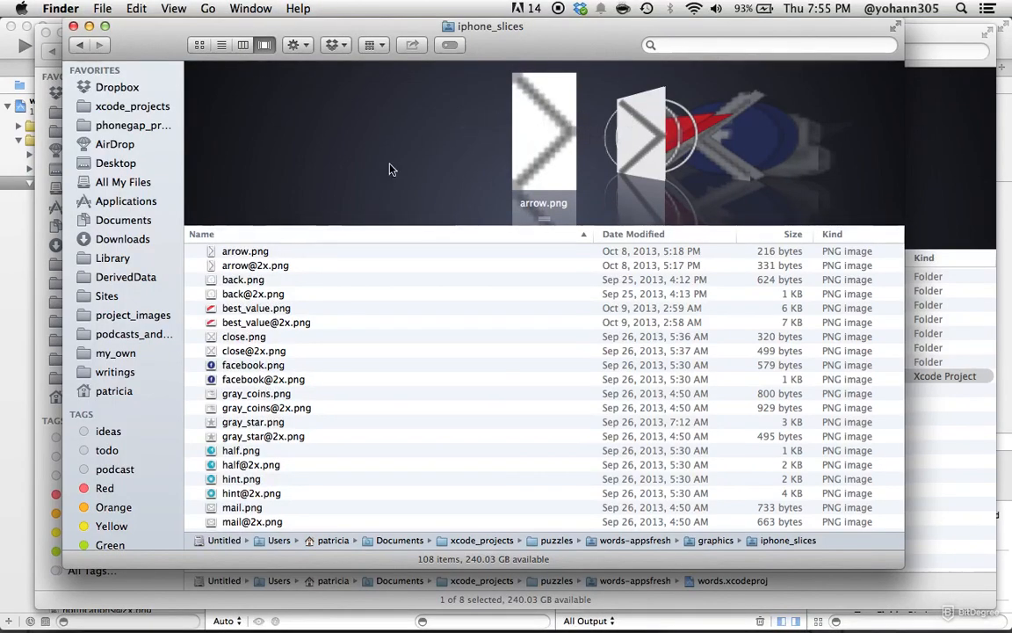
mouse_move(257, 310)
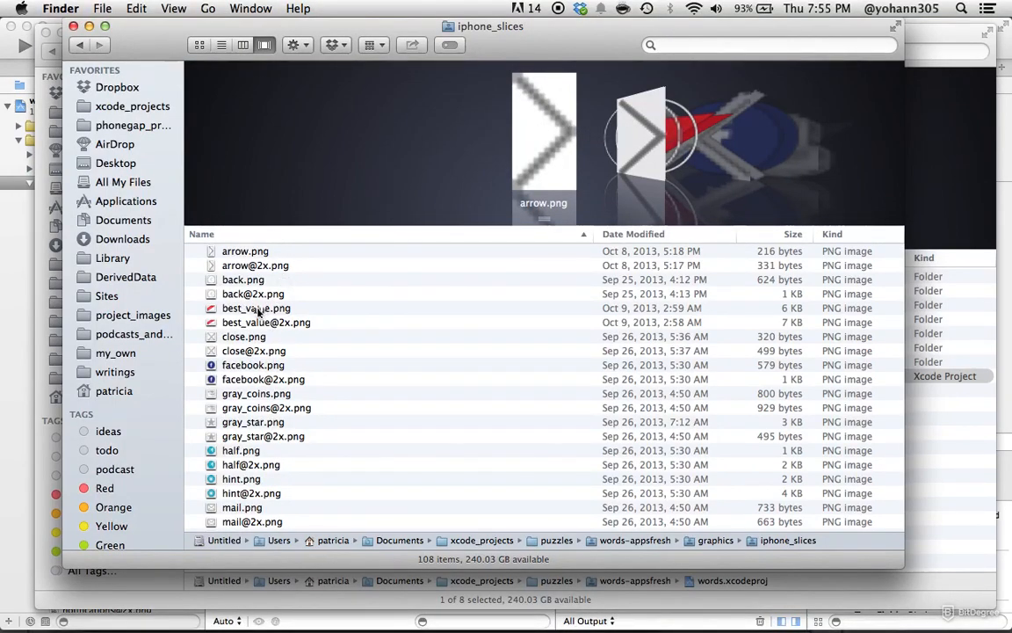
click(244, 336)
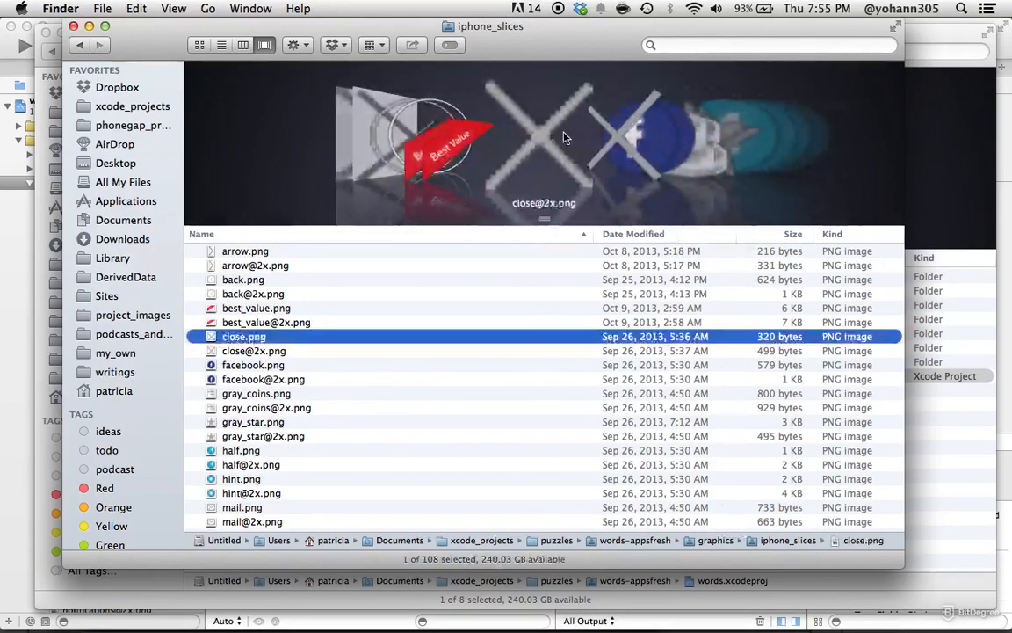
click(266, 407)
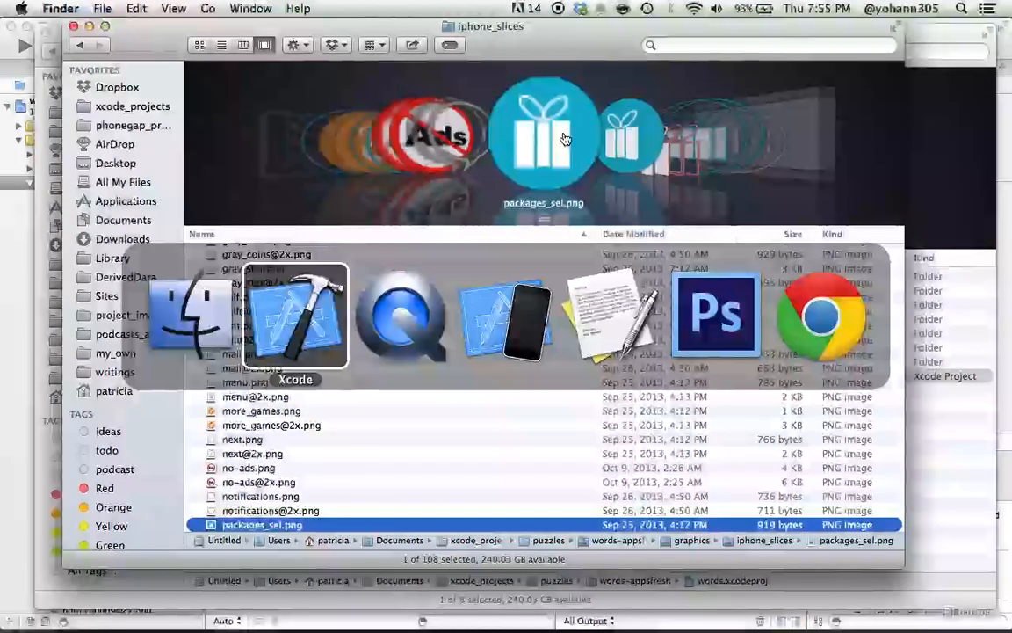
click(506, 318)
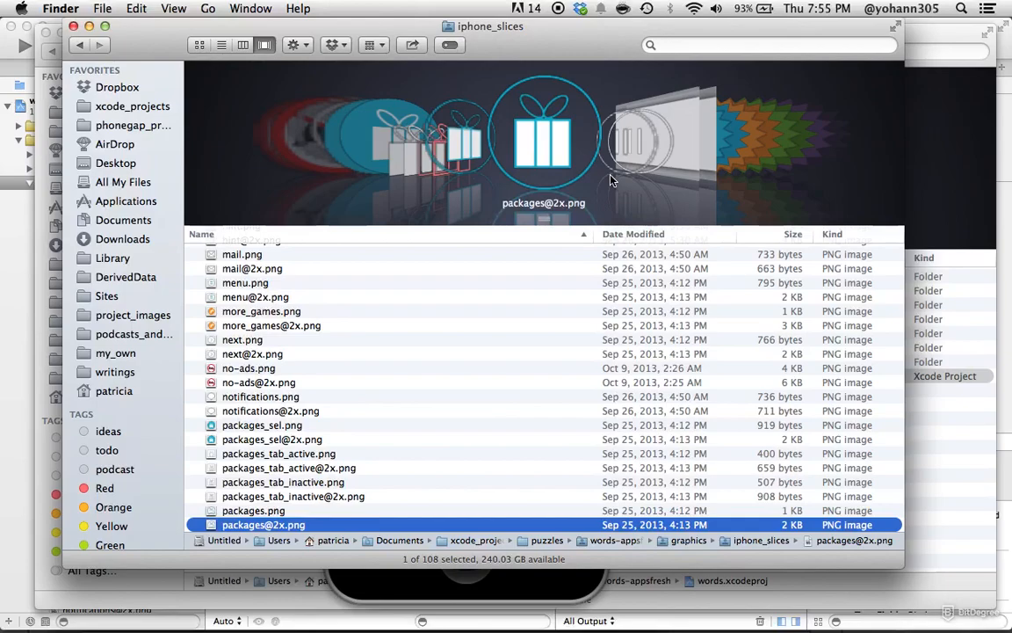
mouse_move(271, 483)
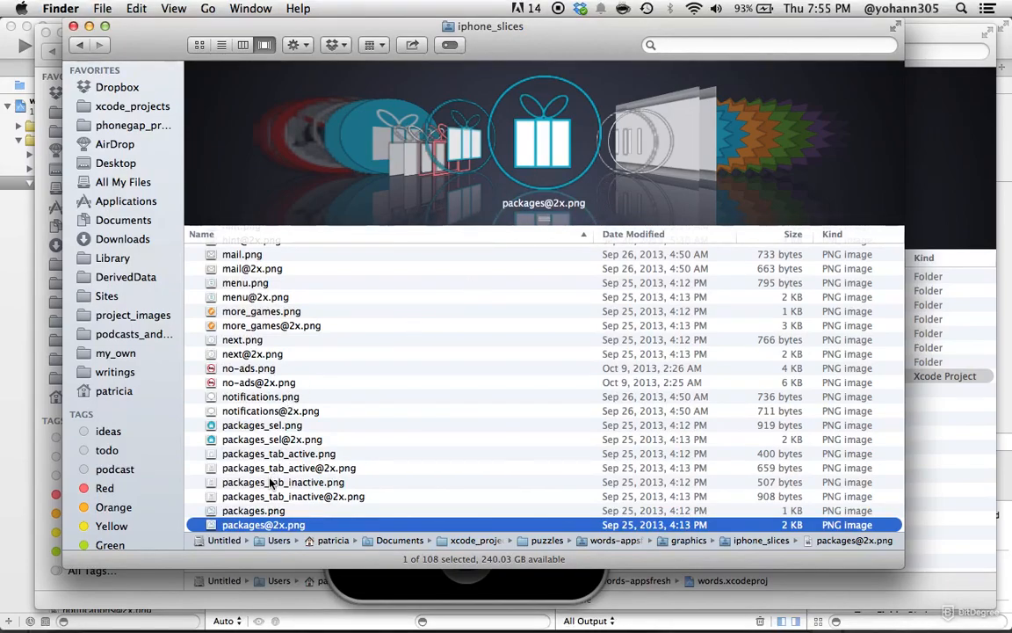
mouse_move(549, 214)
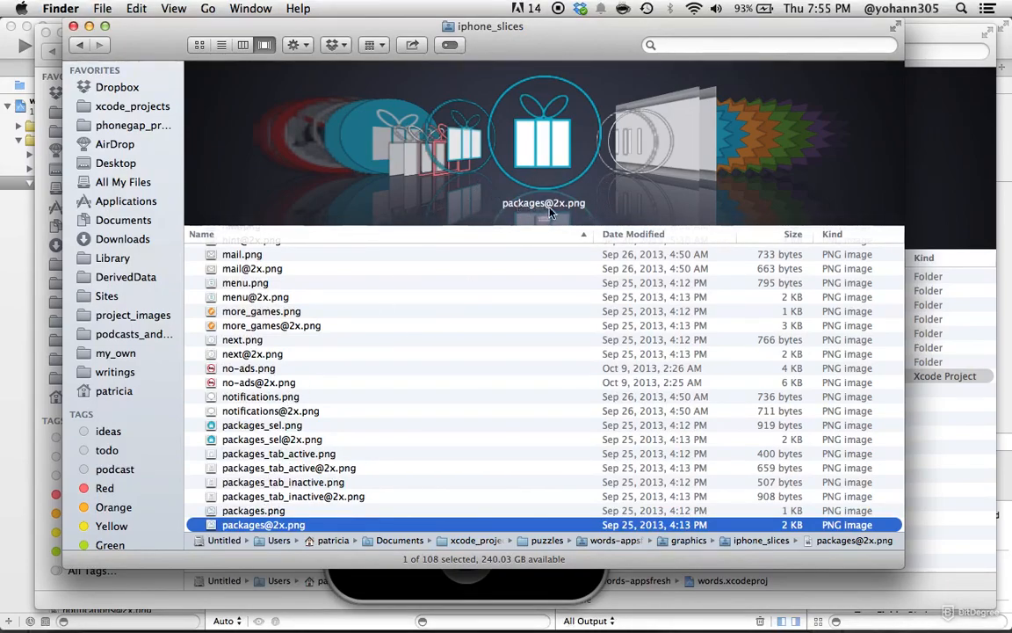
click(253, 510)
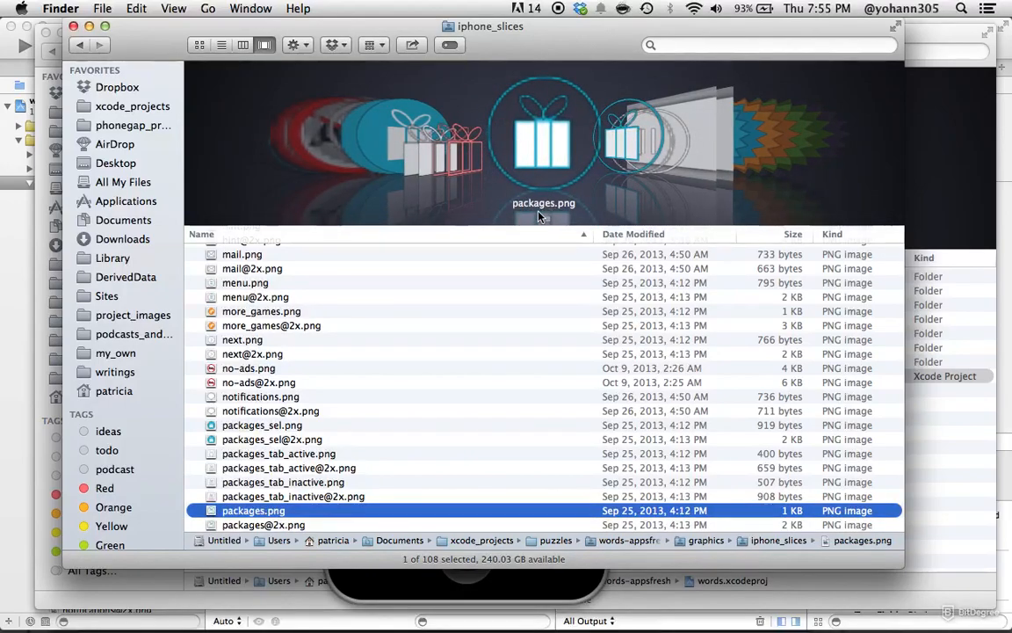
click(264, 524)
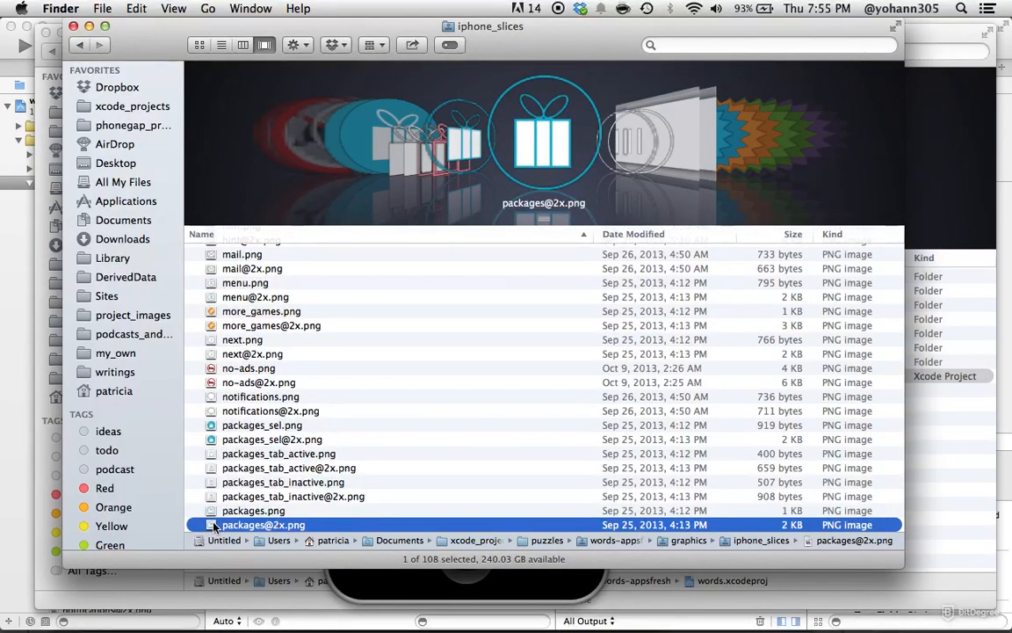
right_click(264, 524)
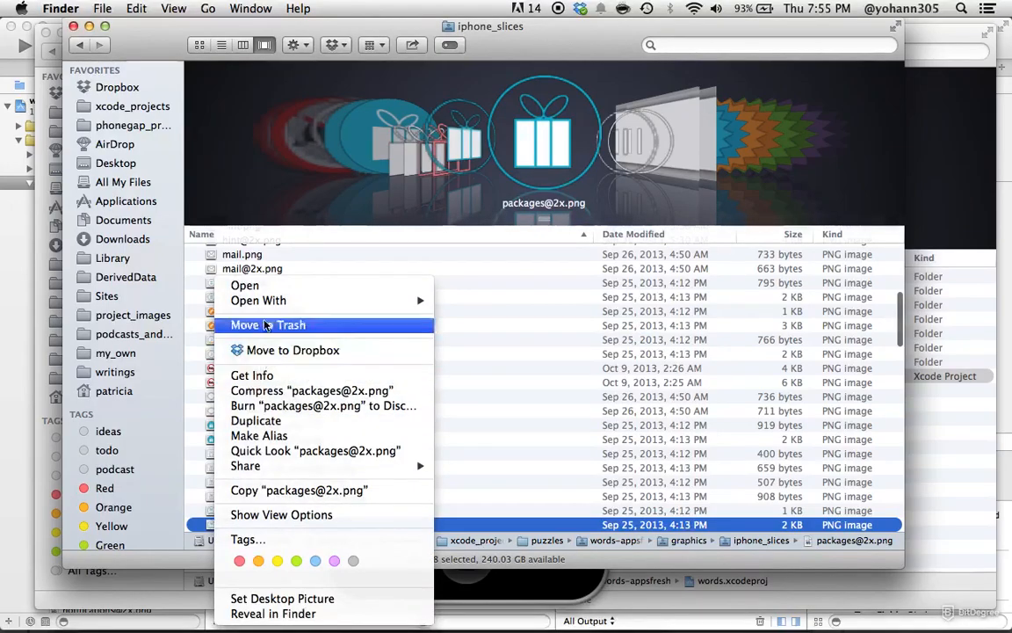
mouse_move(453, 345)
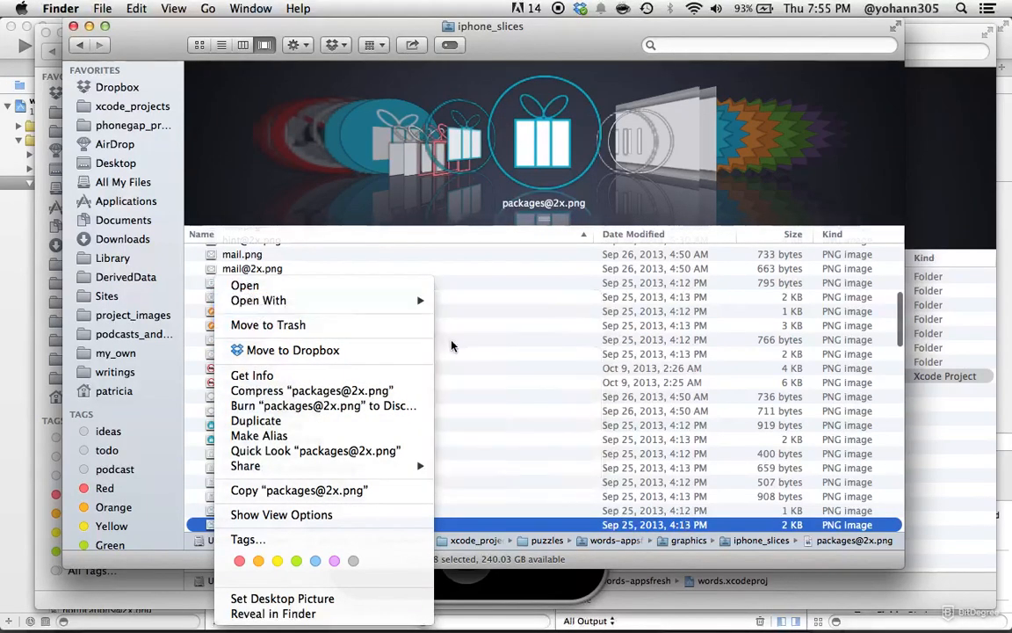
click(472, 346)
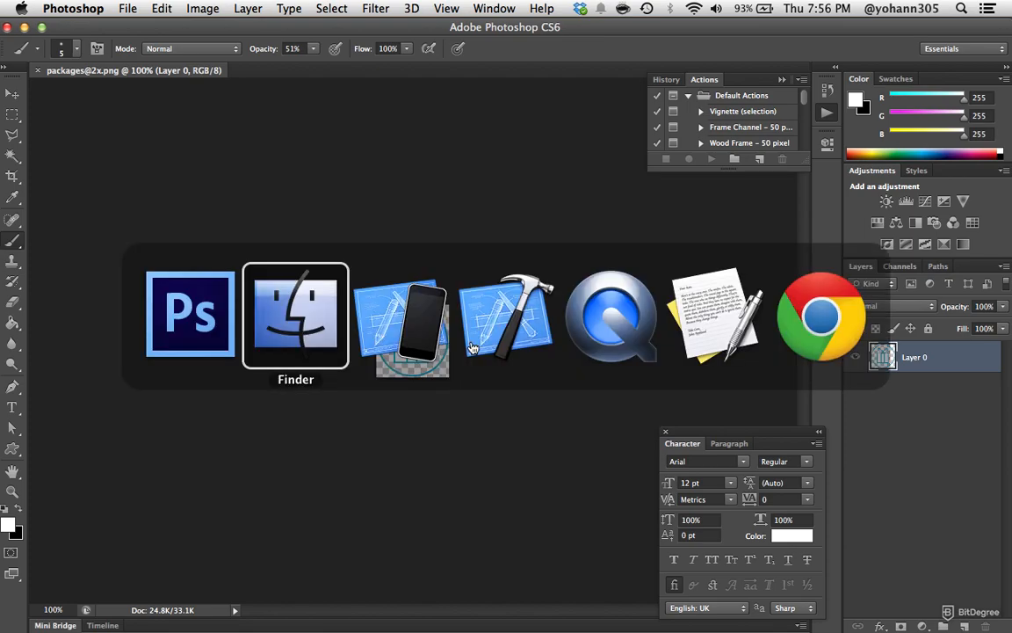
mouse_move(716, 316)
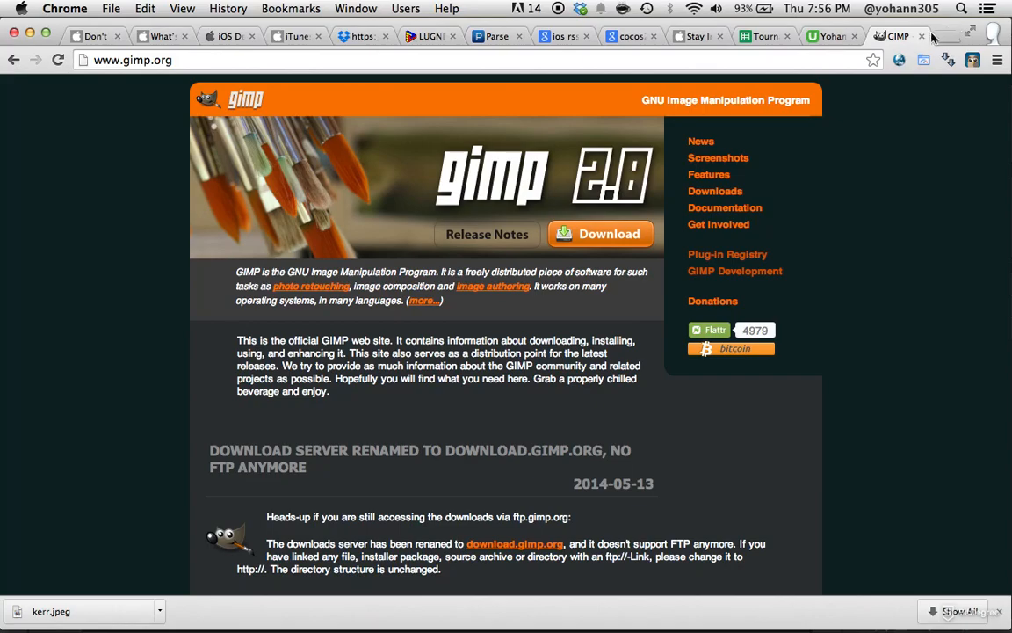
mouse_move(914, 233)
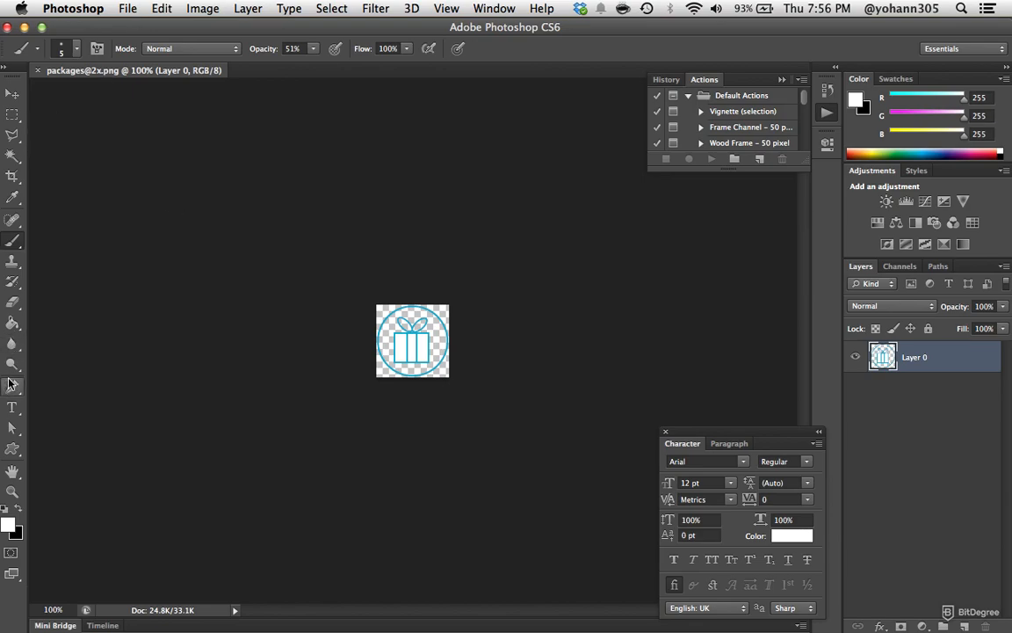
mouse_move(13, 321)
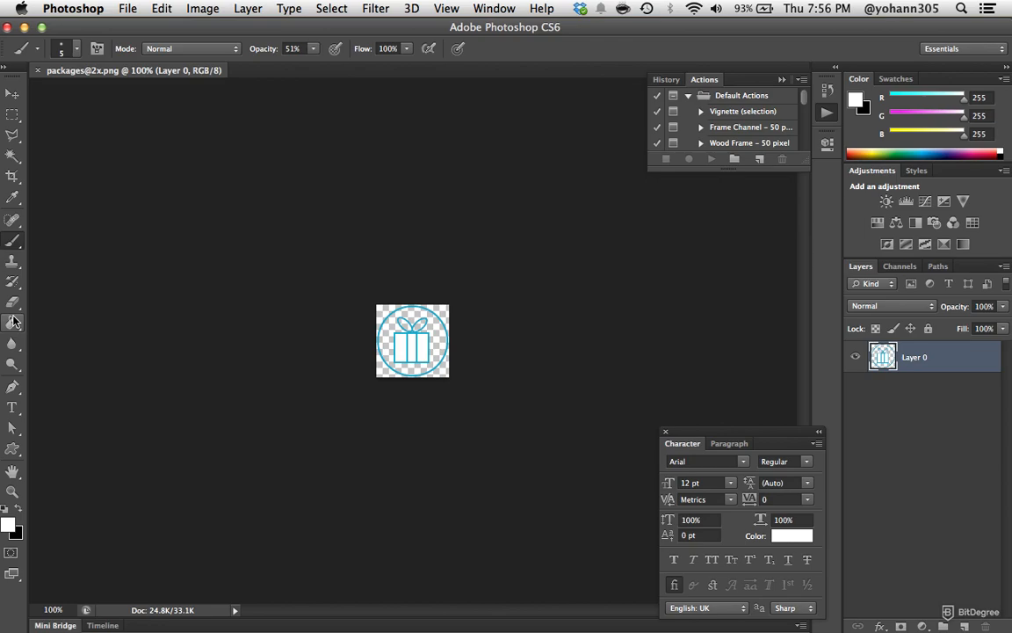
mouse_move(27, 258)
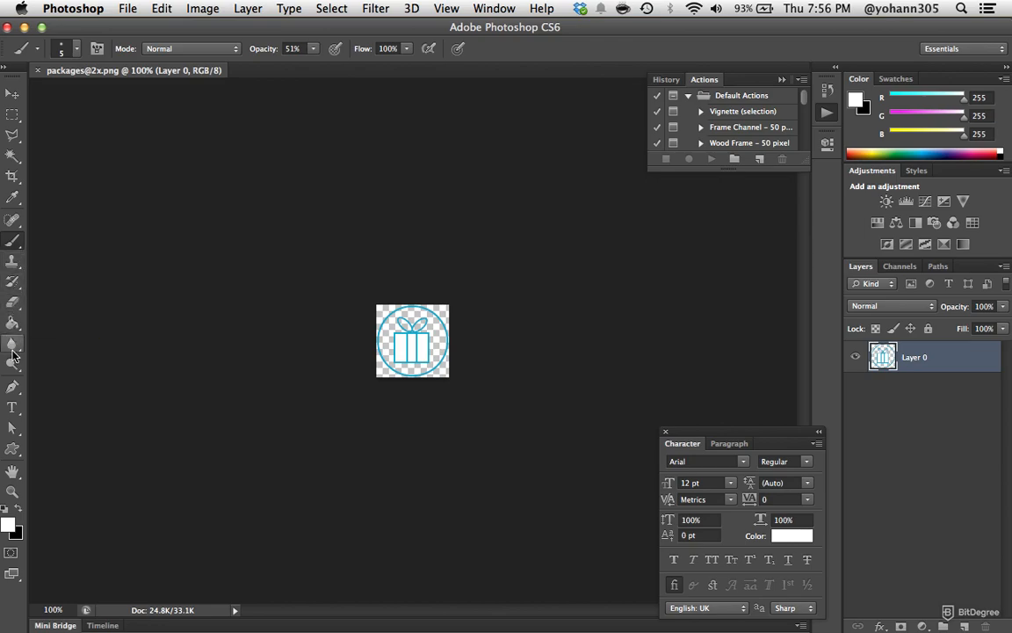
Sample the icon's teal outline with the Eyedropper as the foreground colour.
click(14, 200)
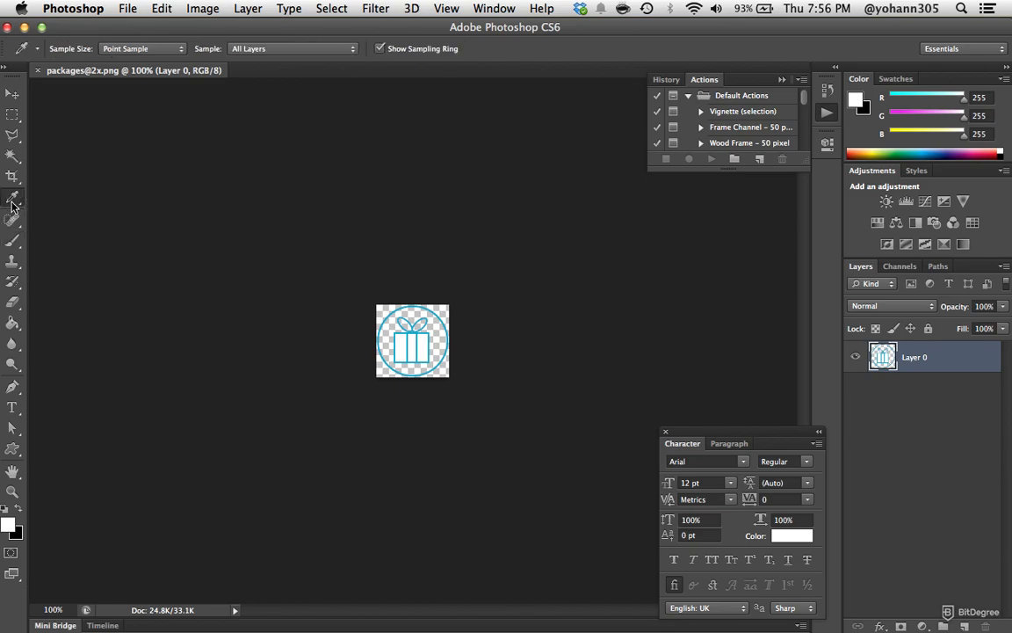
click(431, 313)
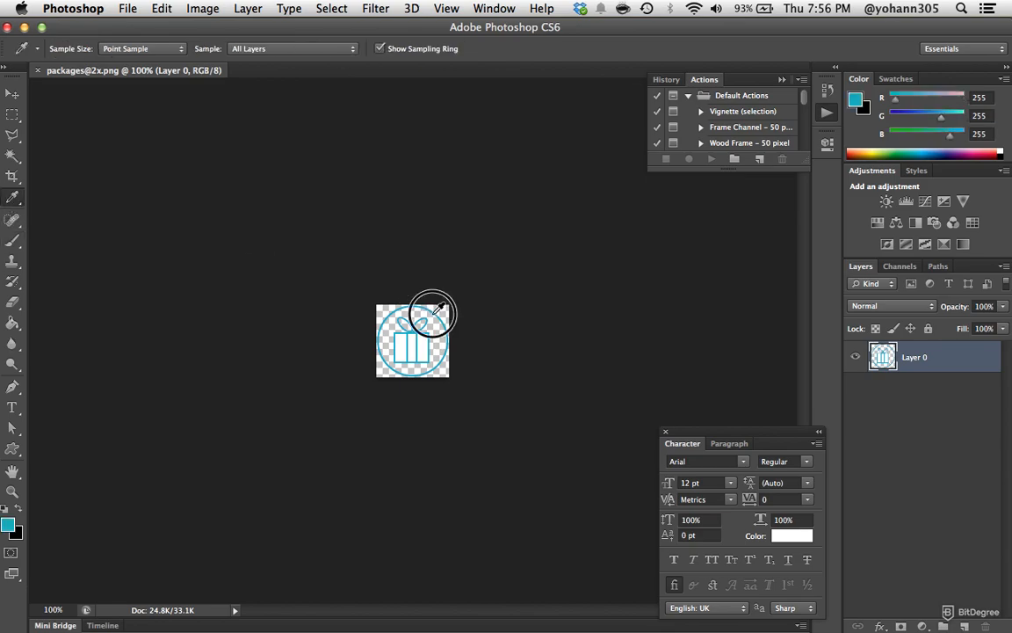
click(431, 312)
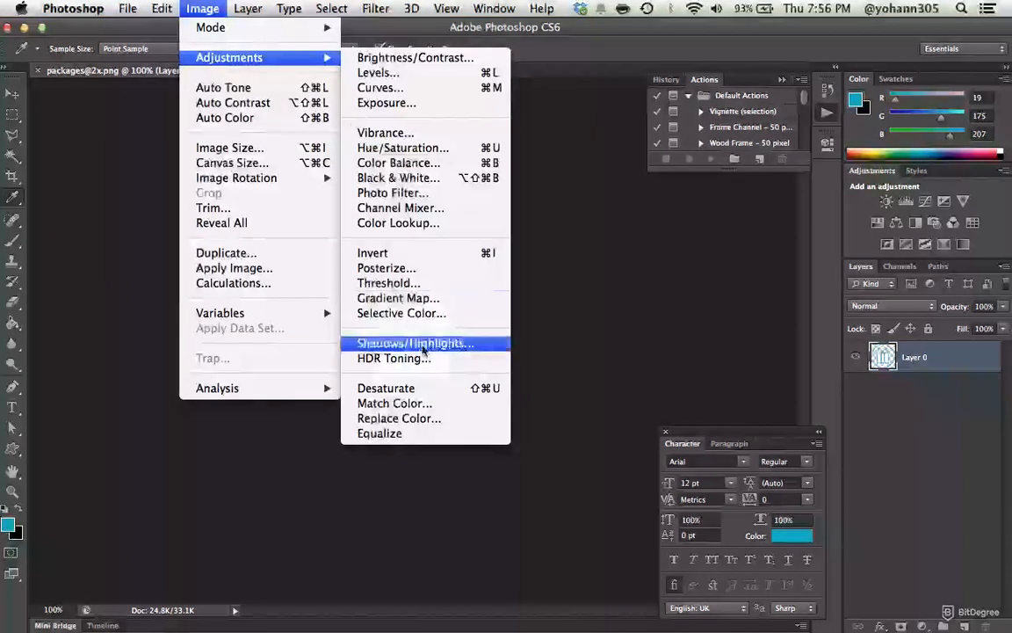
Apply Replace Color with Hue set to -169, turning the teal icon orange.
click(398, 417)
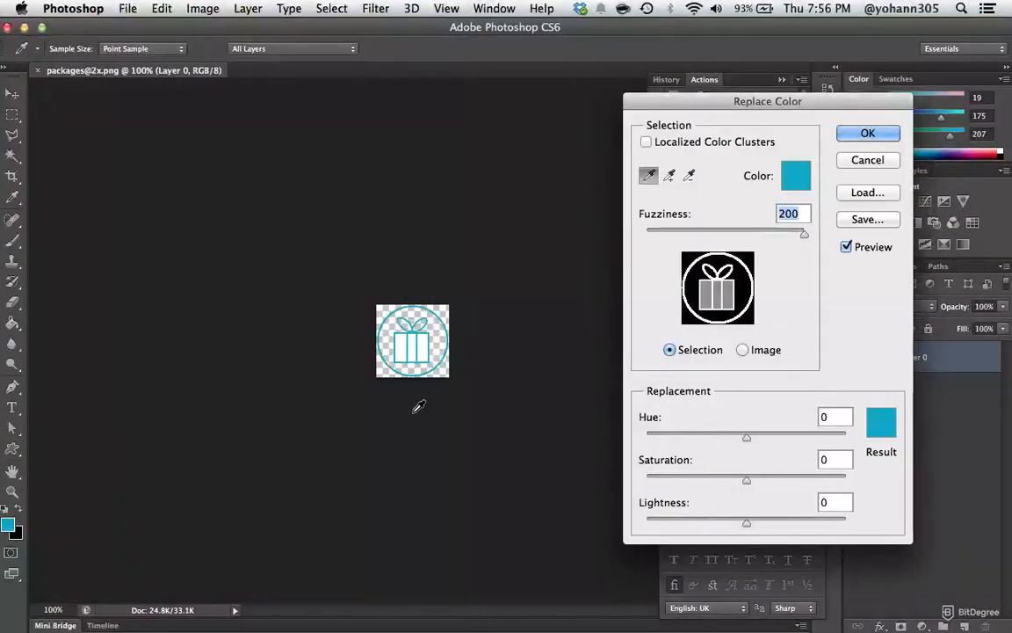
mouse_move(736, 460)
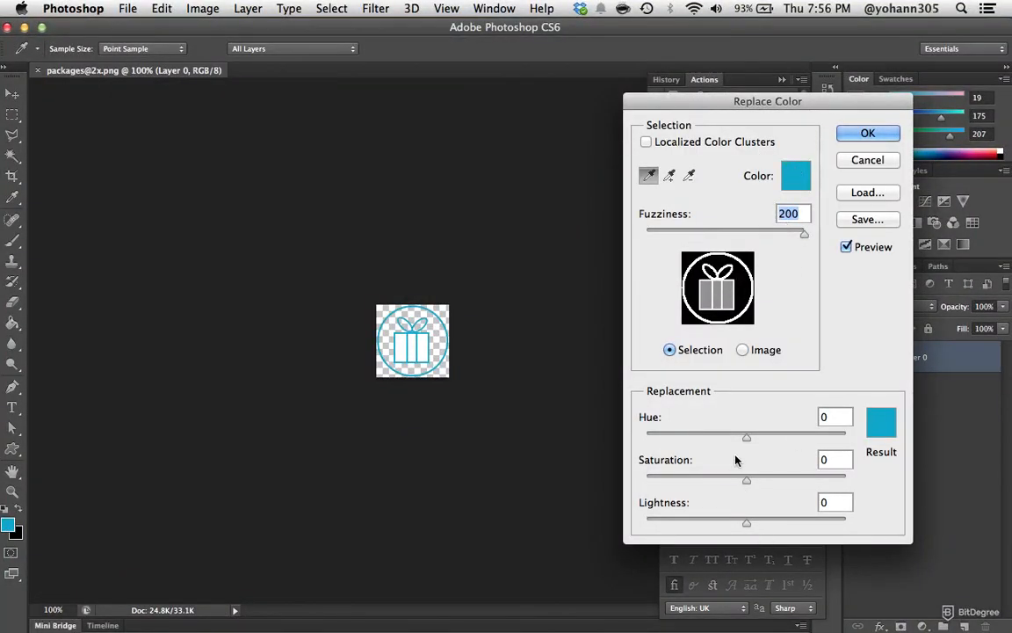
drag(746, 436, 722, 437)
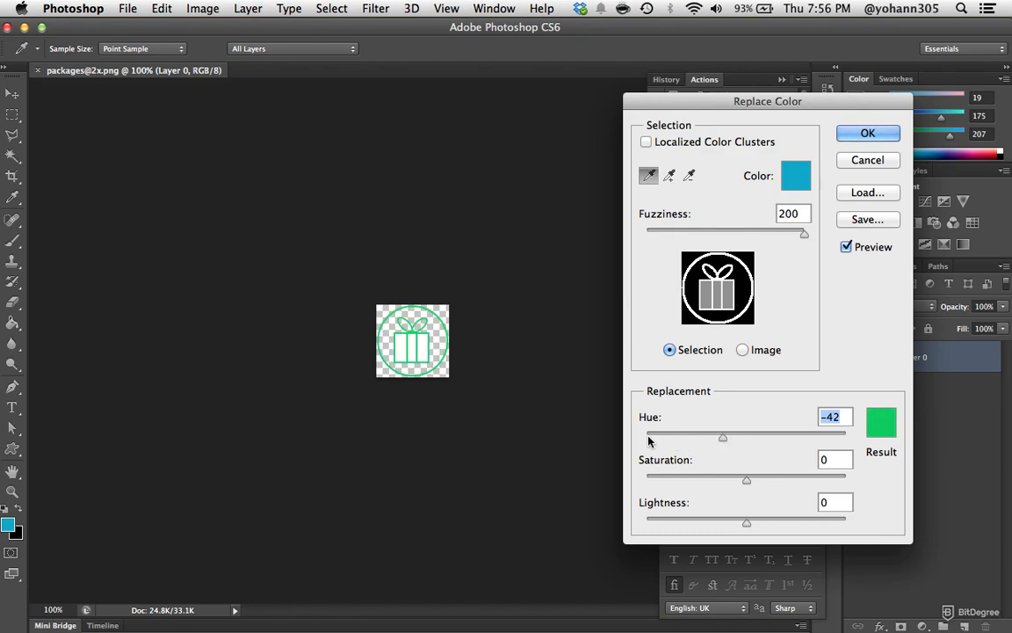
drag(723, 437, 646, 436)
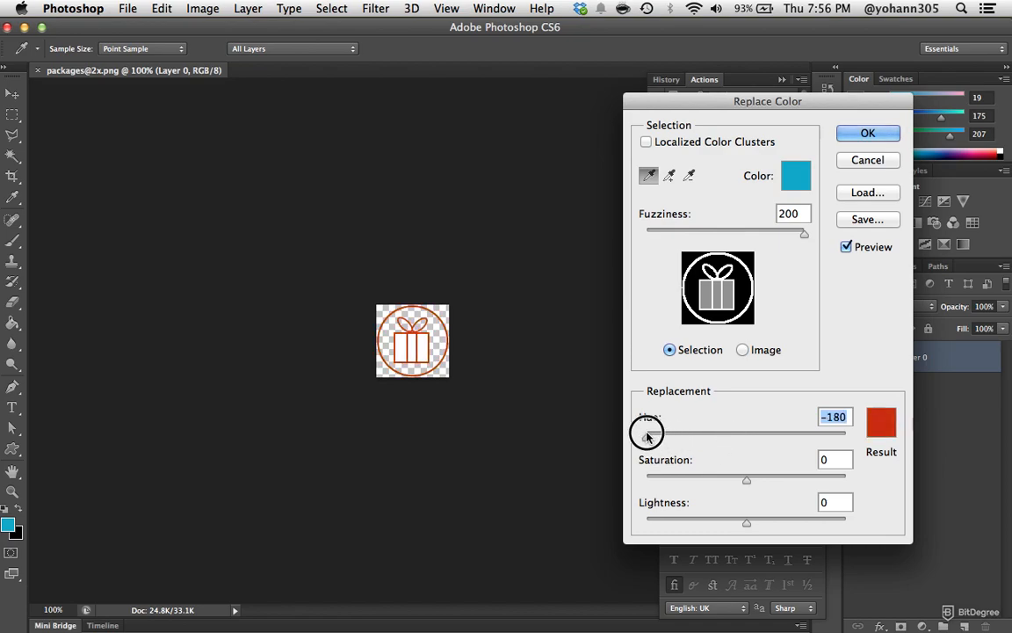
drag(646, 432, 655, 431)
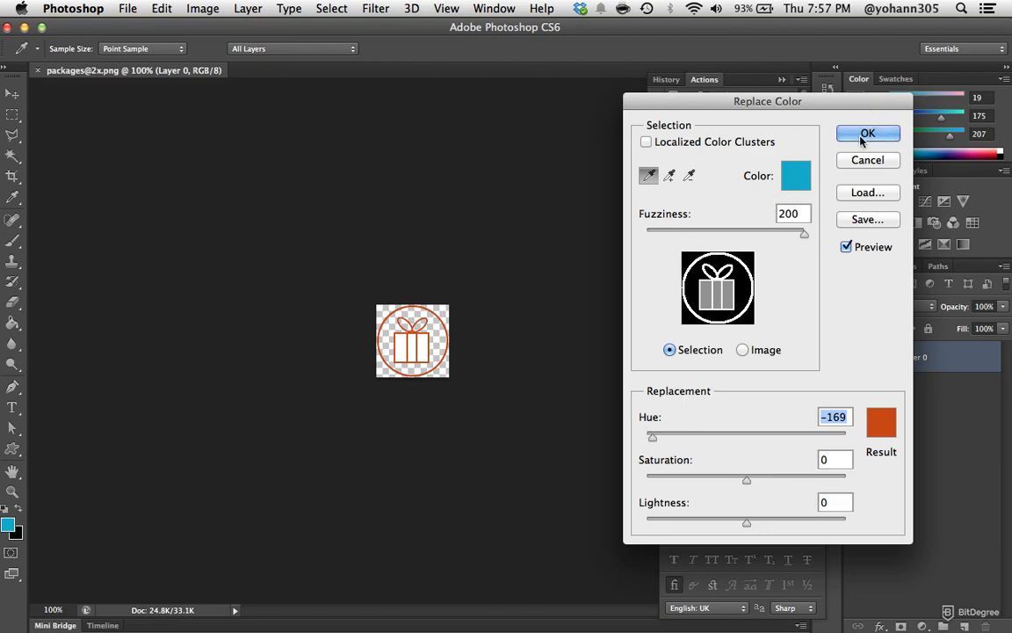
click(867, 133)
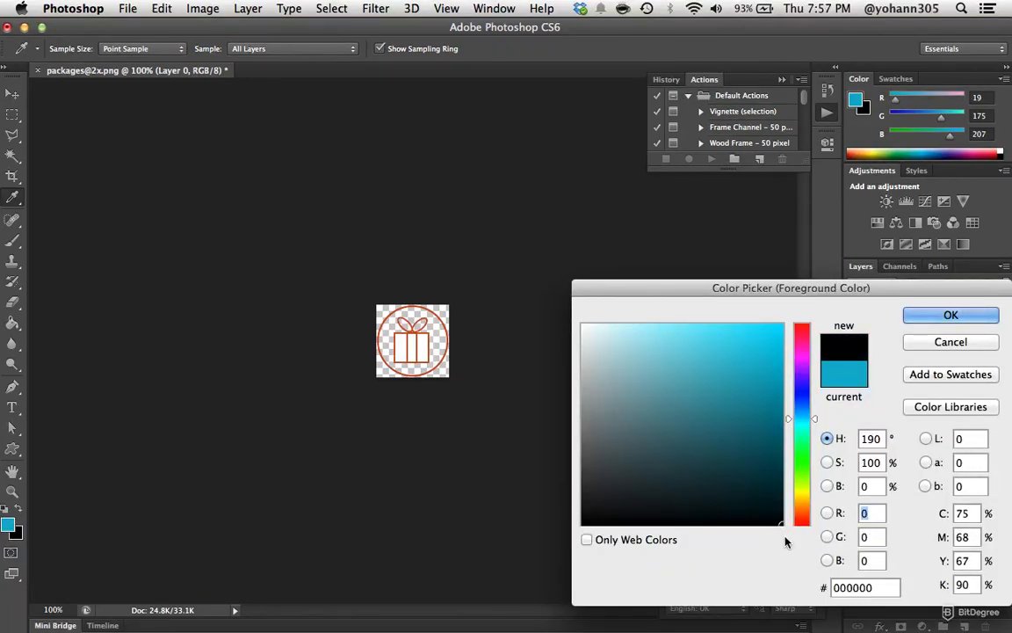
Set the foreground colour to black (000000) and select the Paint Bucket tool.
click(949, 315)
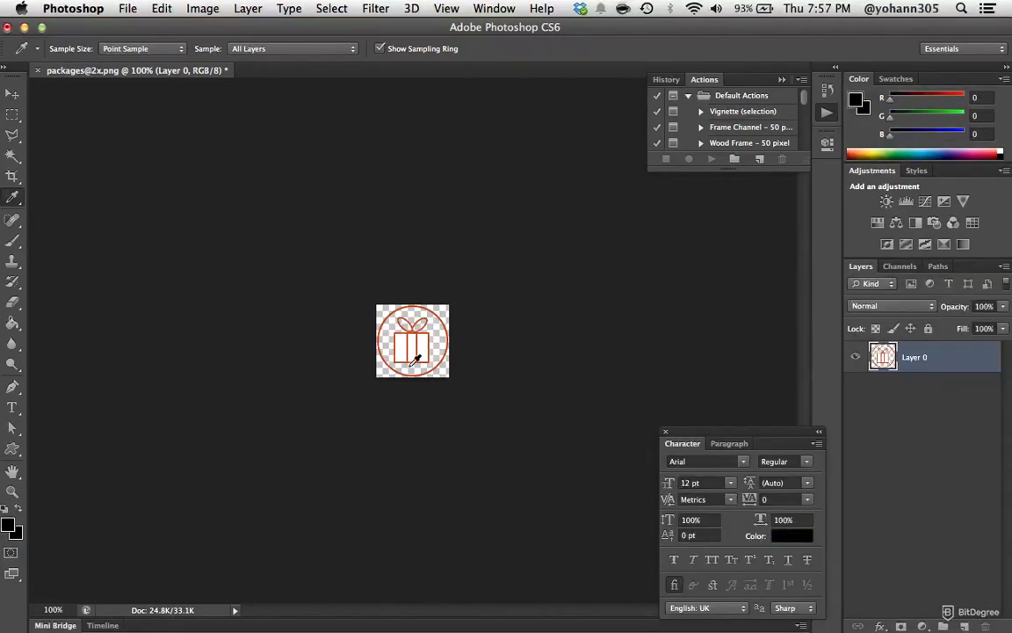
mouse_move(53, 406)
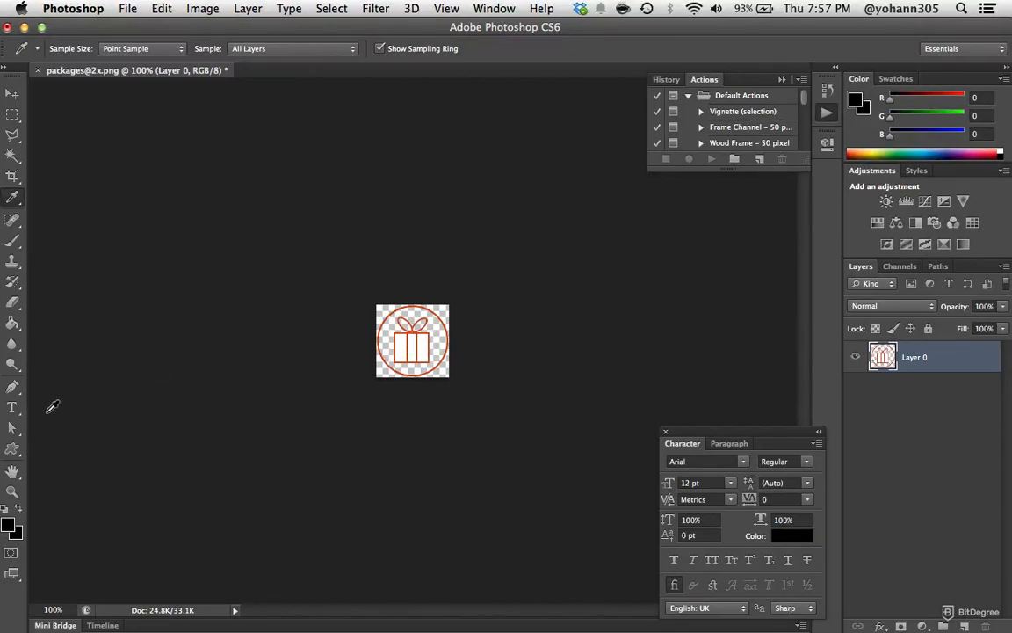
click(12, 343)
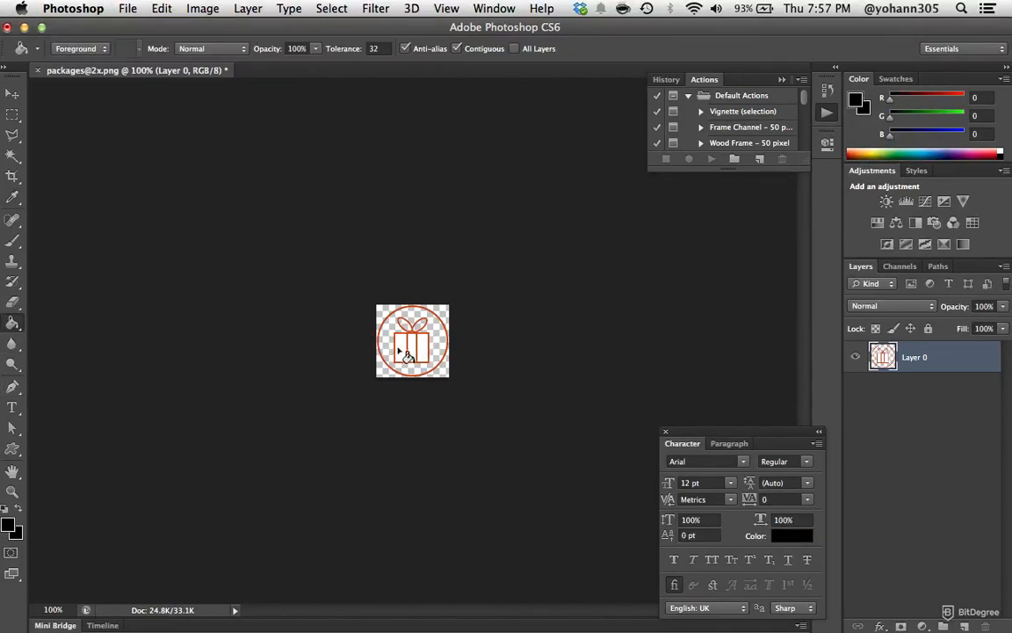
mouse_move(413, 356)
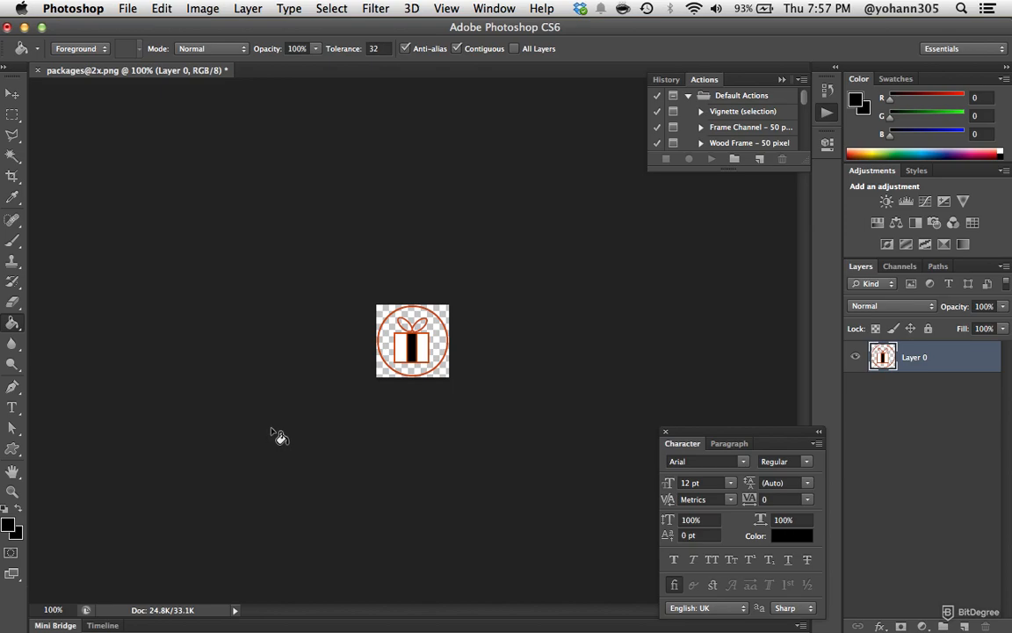
Export the icon through Save for Web using the PNG-24 format.
click(128, 8)
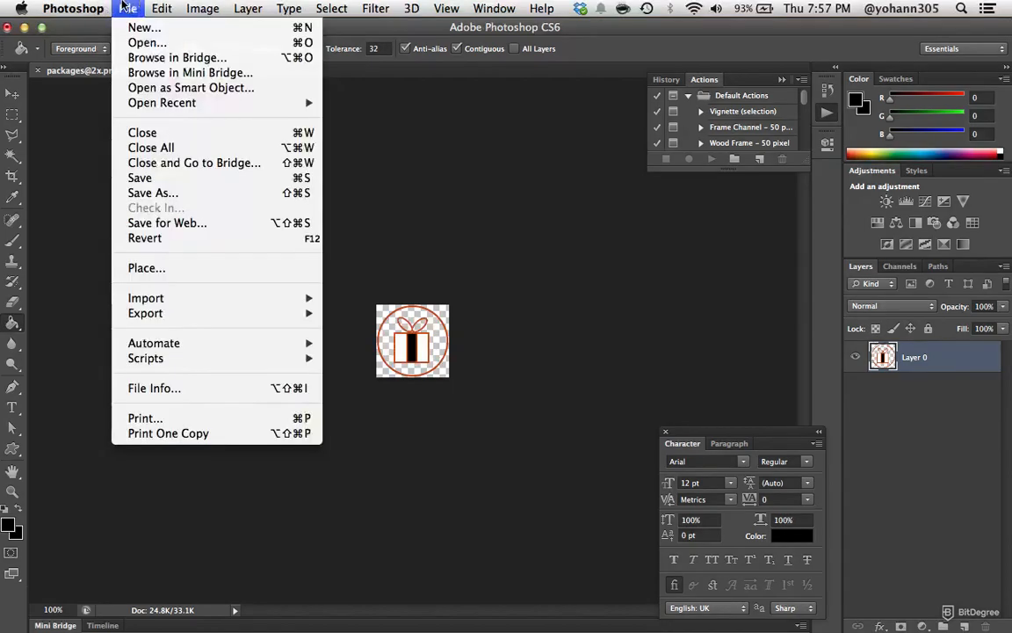
mouse_move(167, 222)
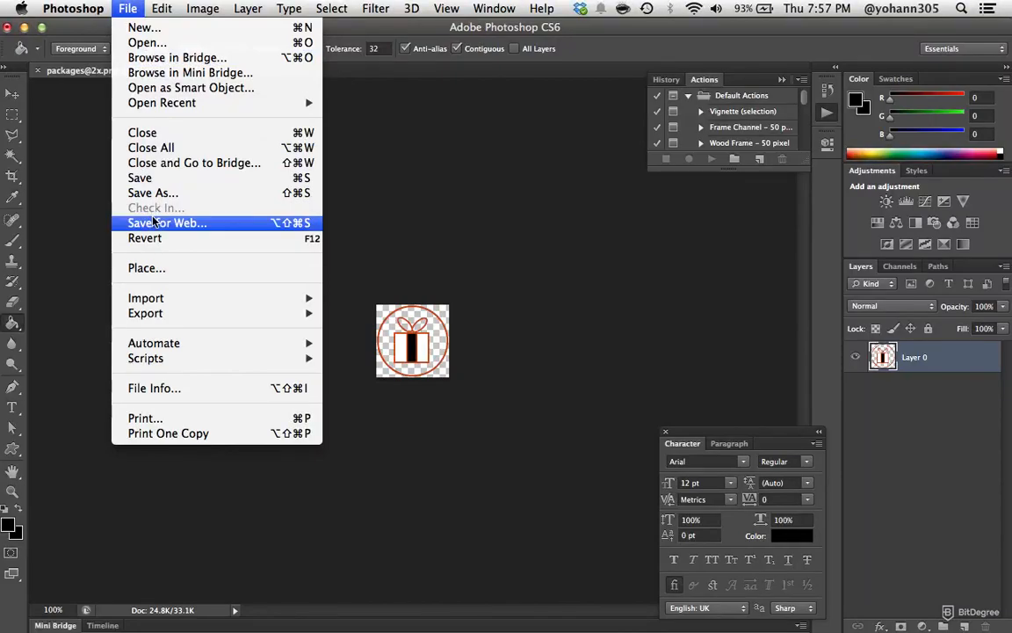
click(166, 222)
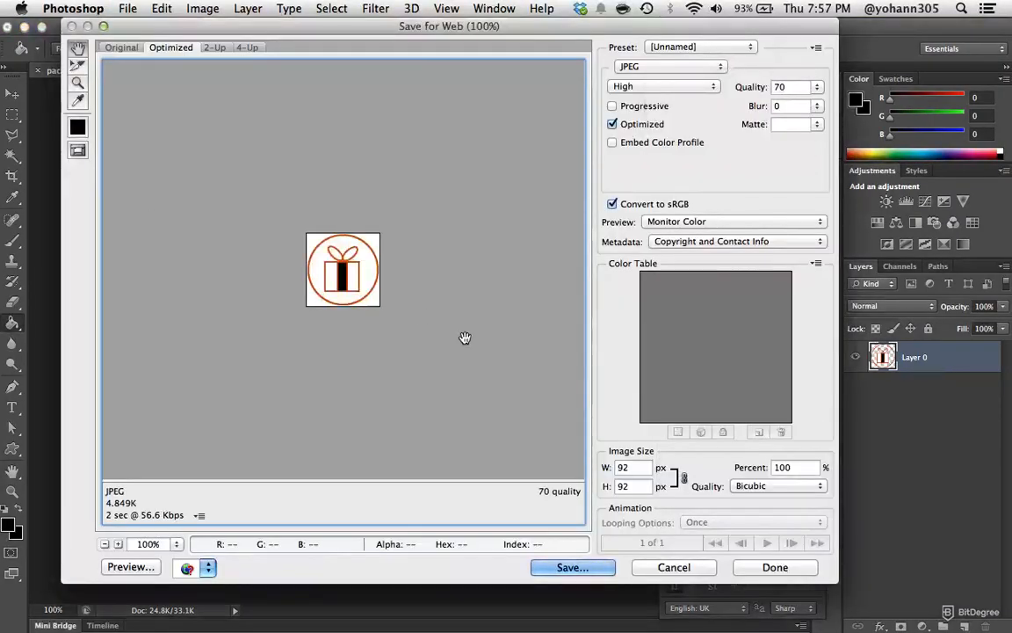
click(667, 66)
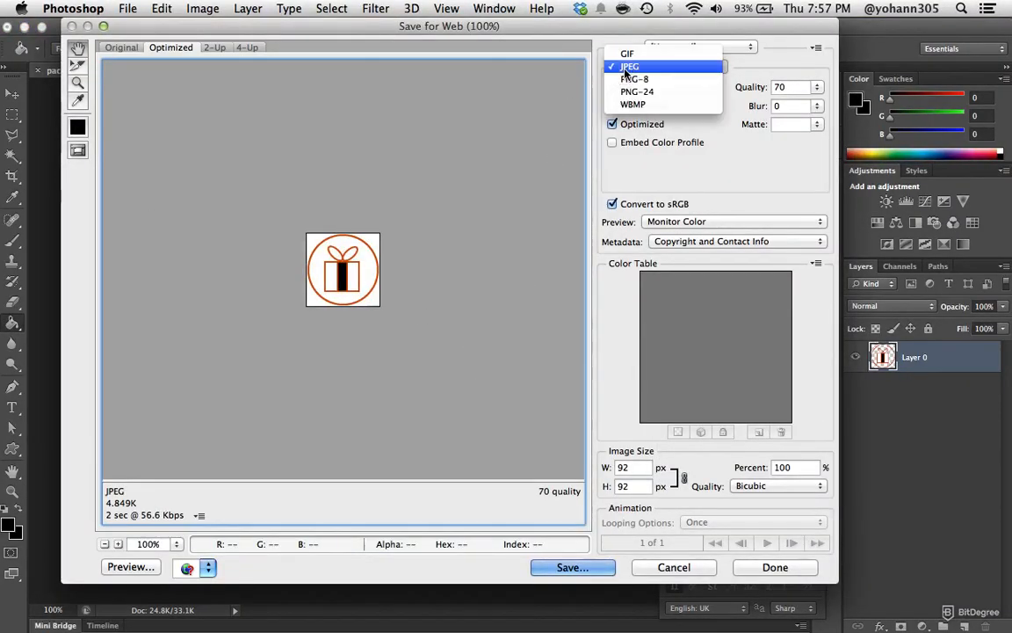
click(637, 91)
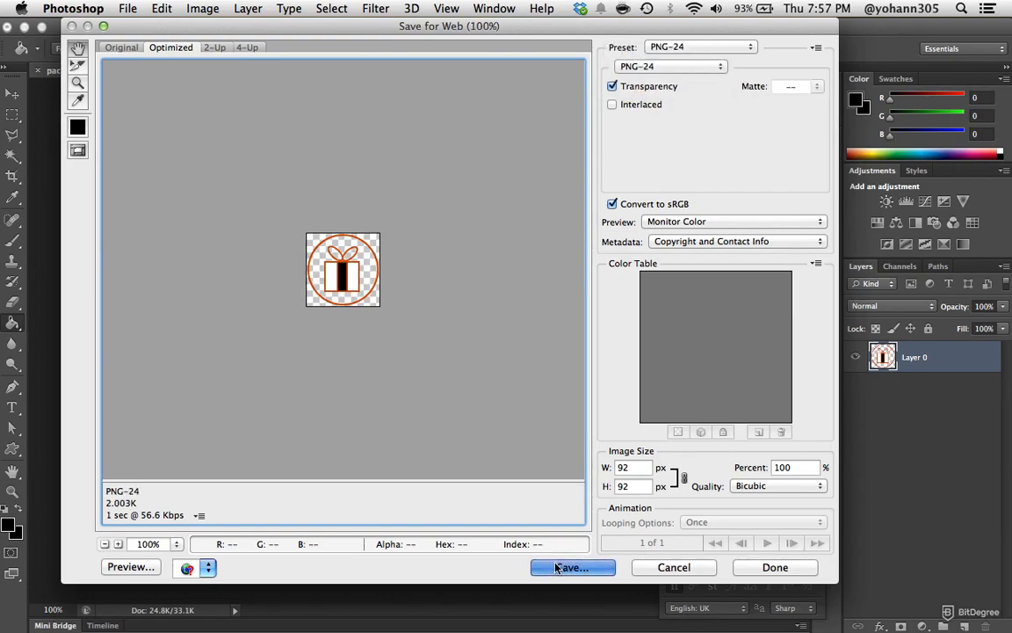
click(572, 567)
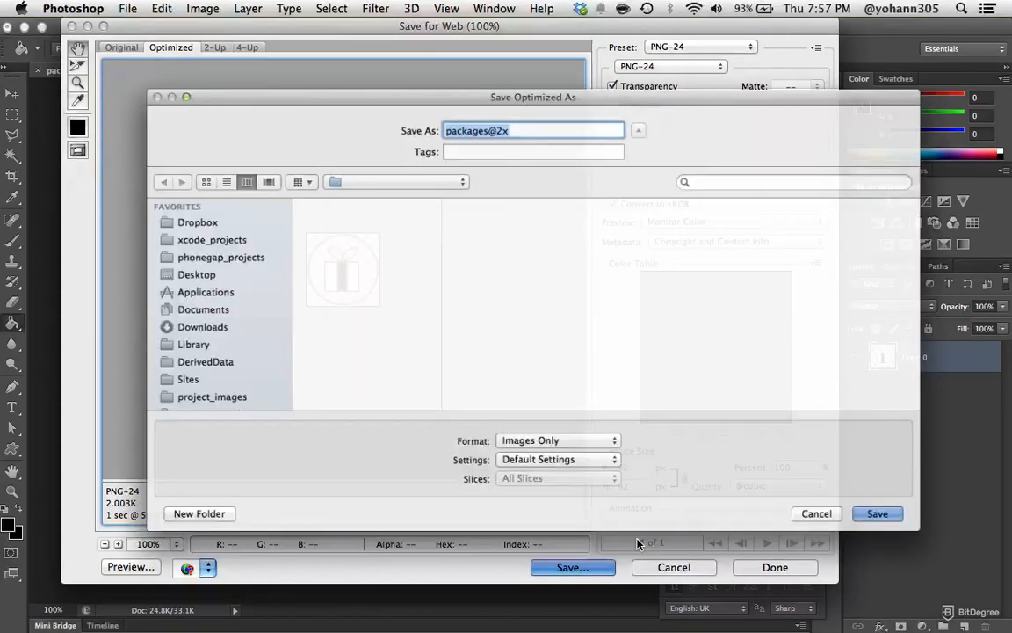
Expand the save dialog and browse to the xcode_projects folder.
click(196, 275)
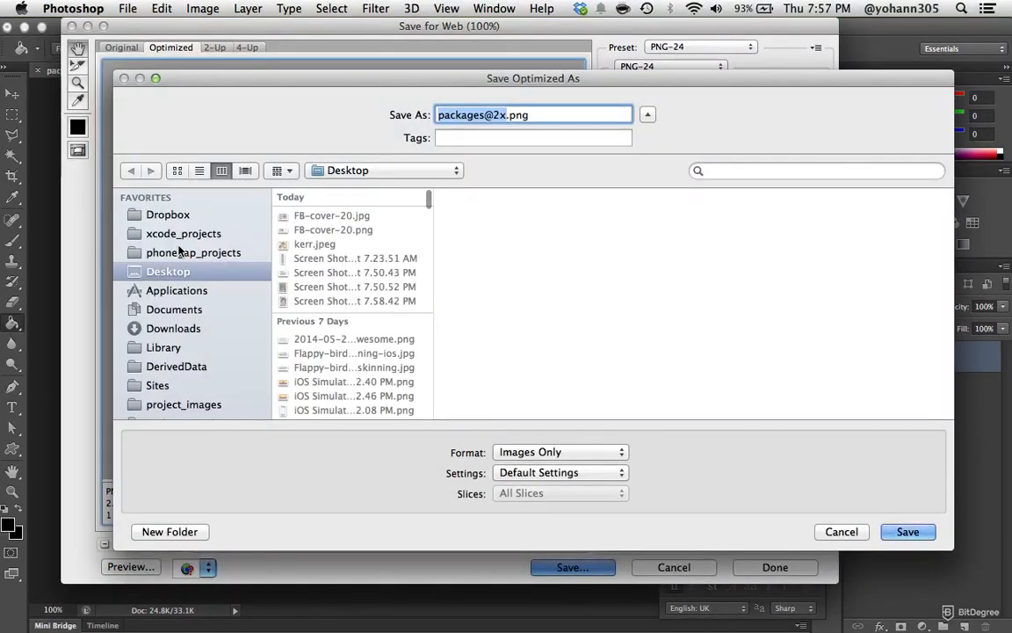
click(183, 233)
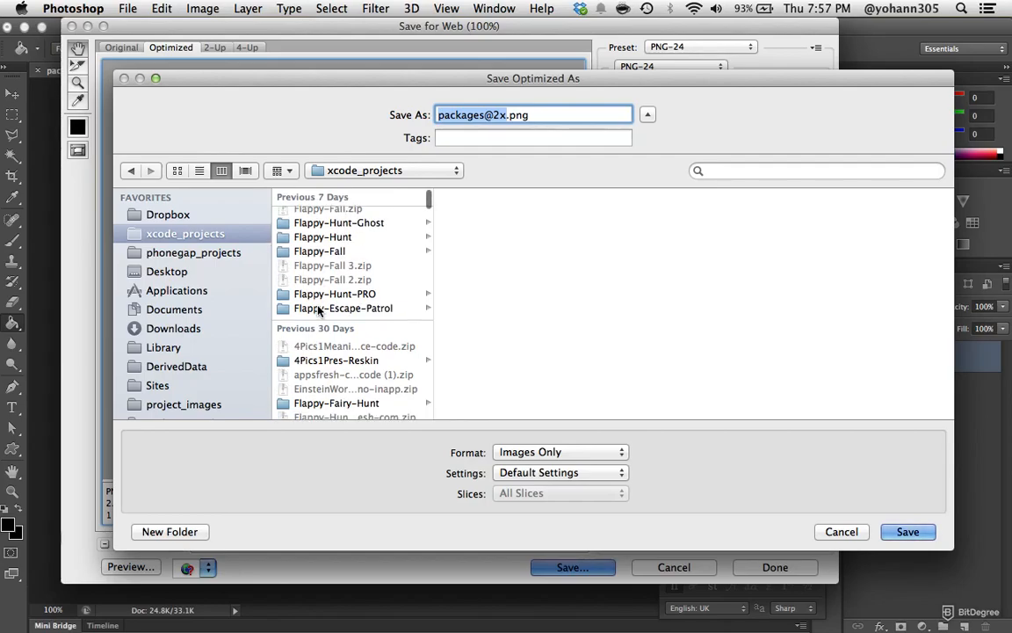
scroll(up, 3)
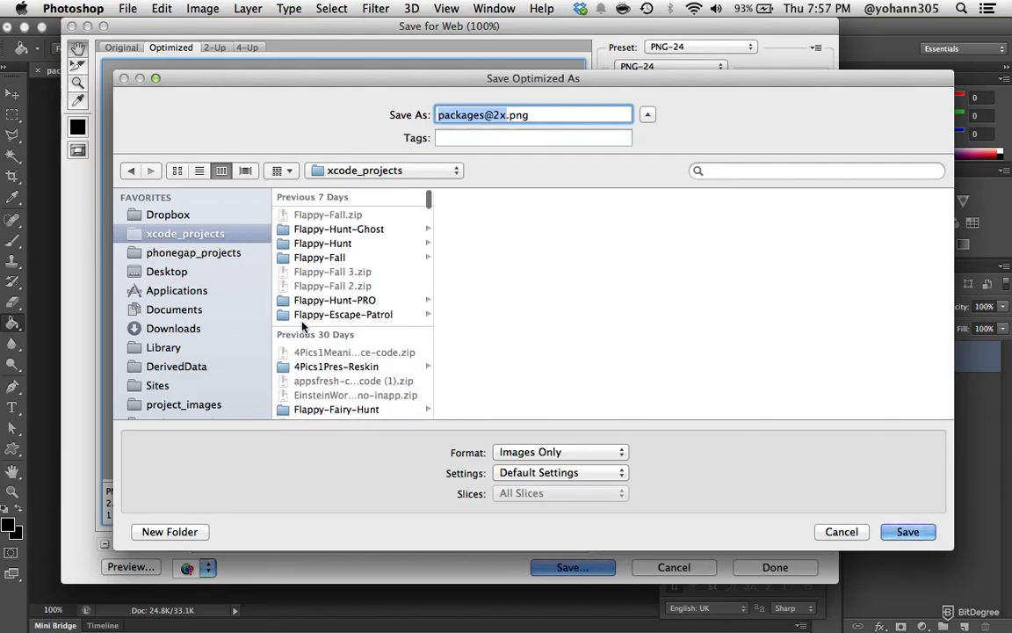
scroll(down, 3)
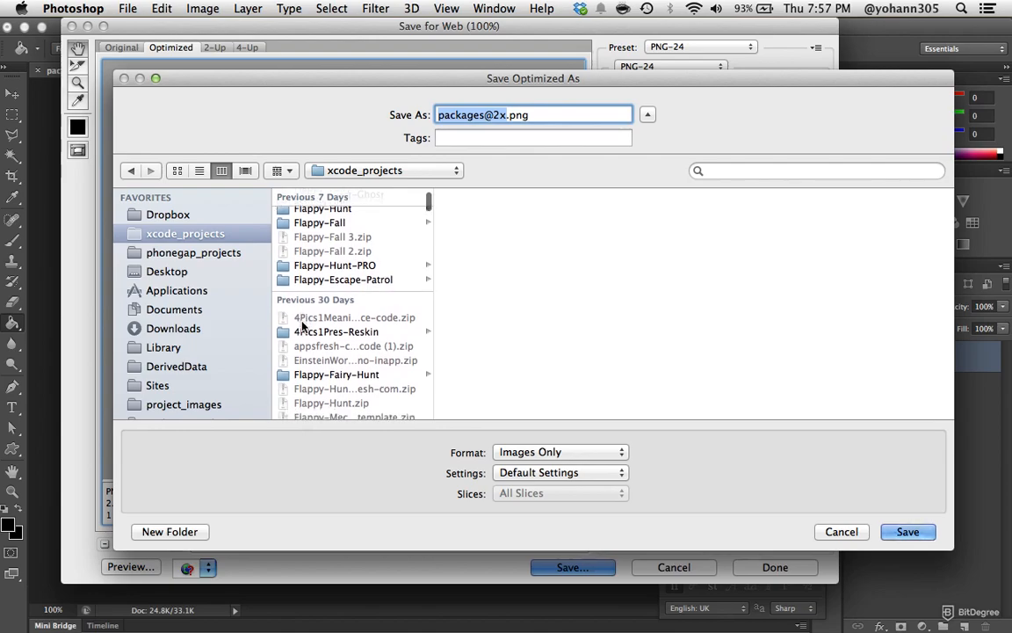
scroll(down, 3)
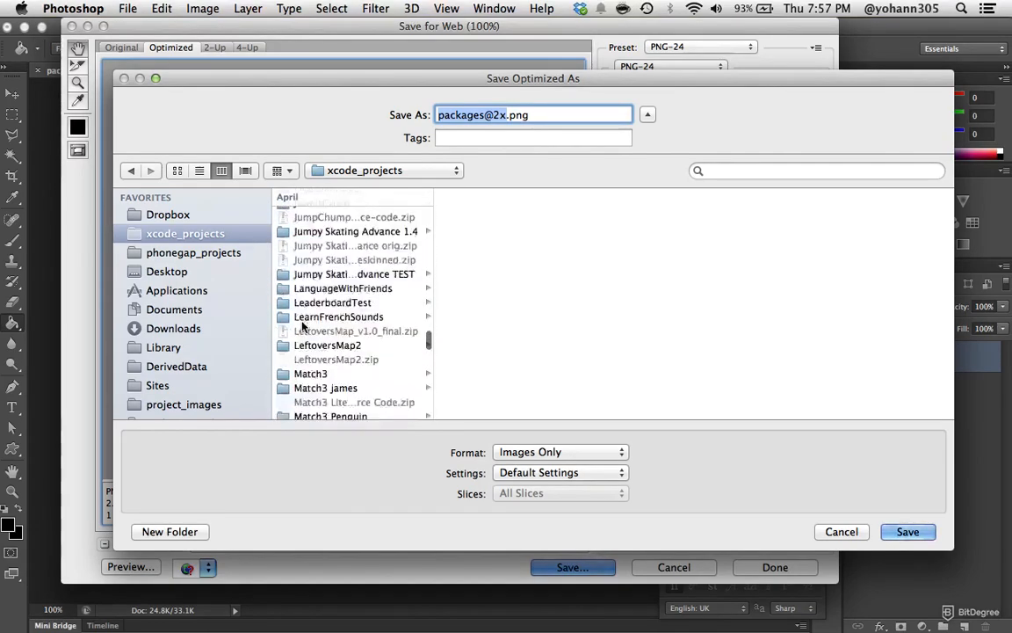
scroll(down, 3)
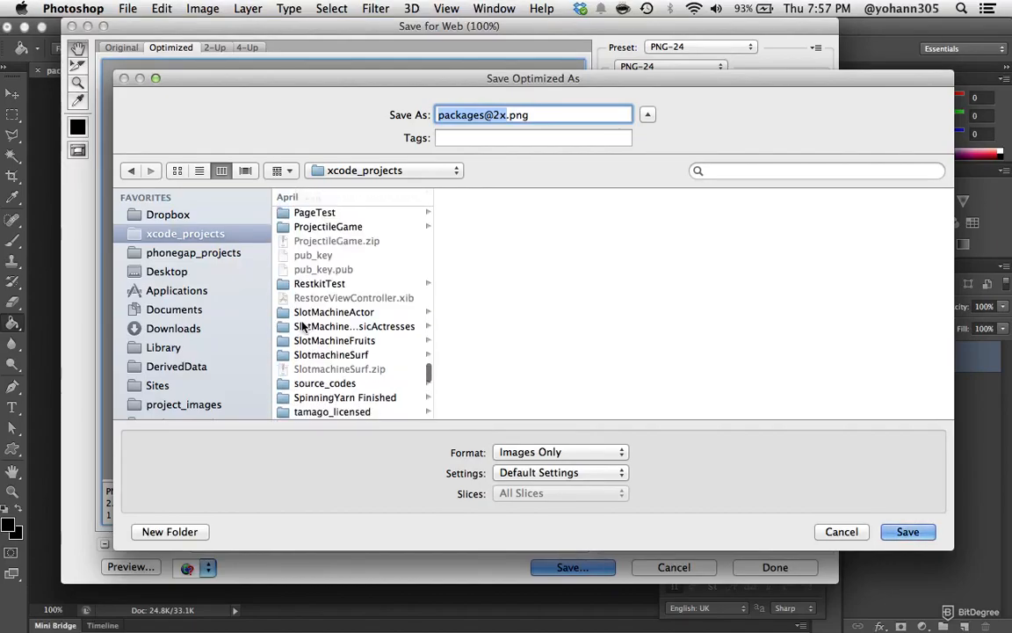
scroll(down, 3)
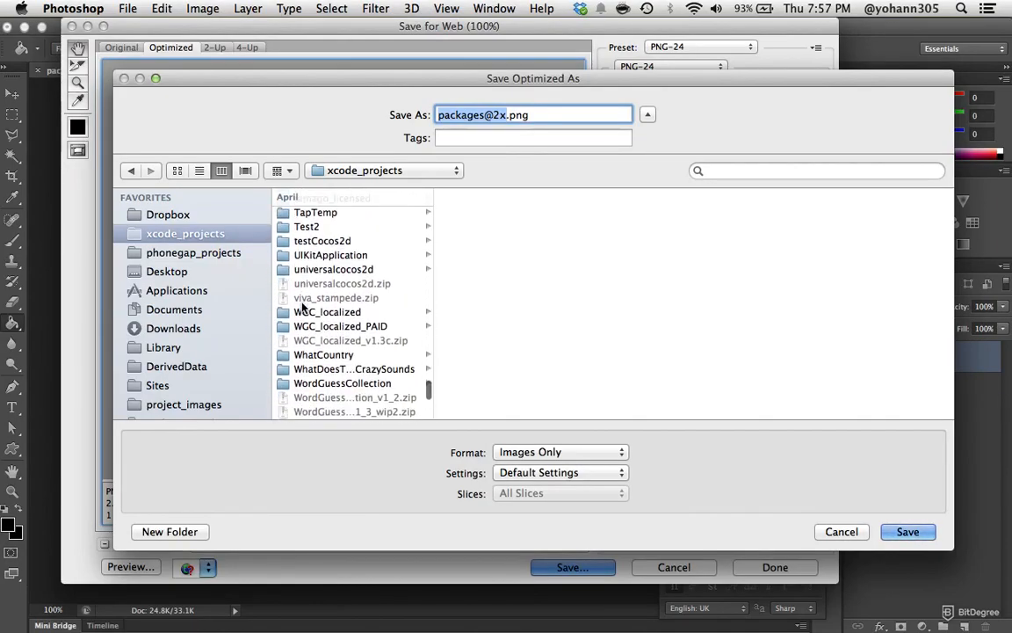
scroll(down, 3)
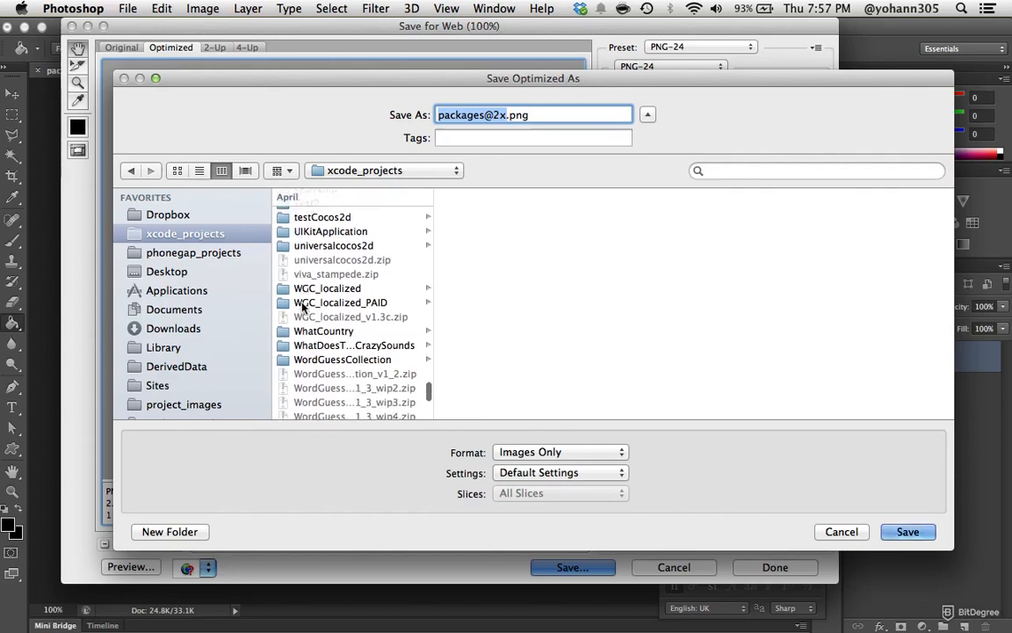
scroll(up, 3)
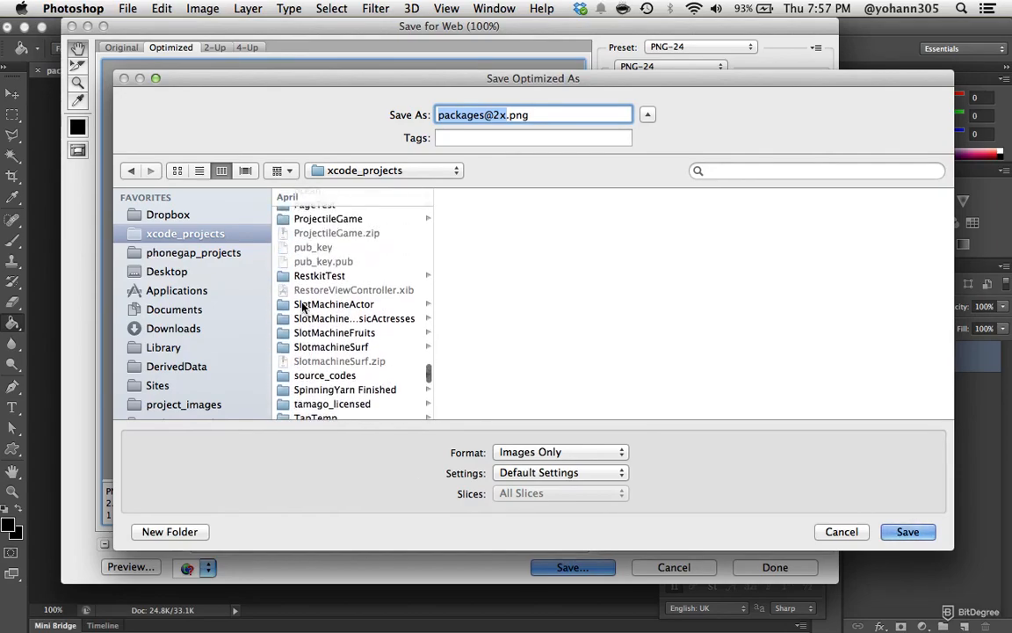
scroll(up, 3)
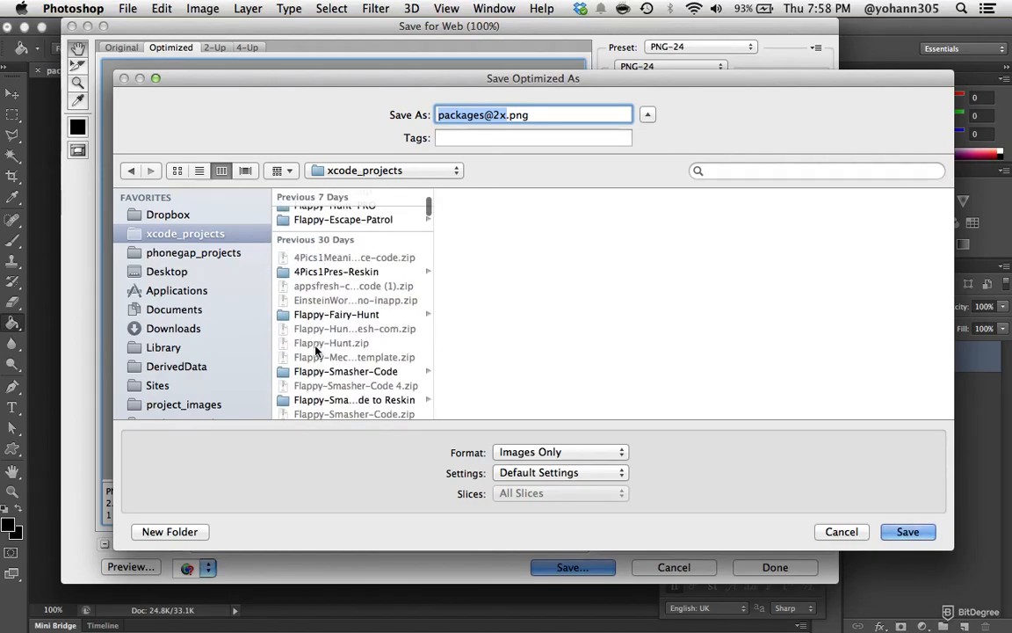
scroll(down, 3)
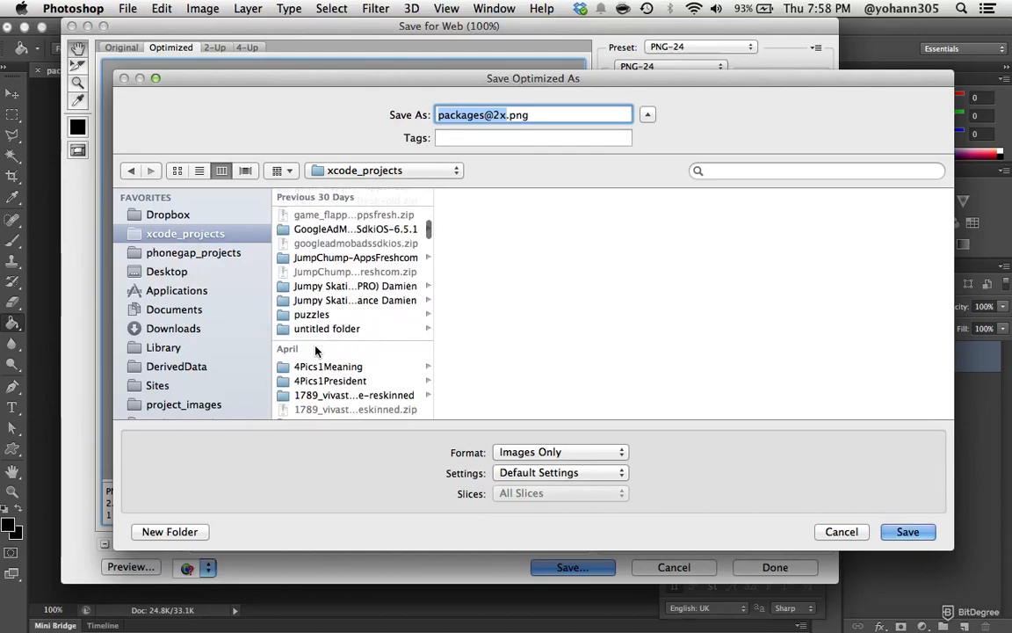
click(311, 314)
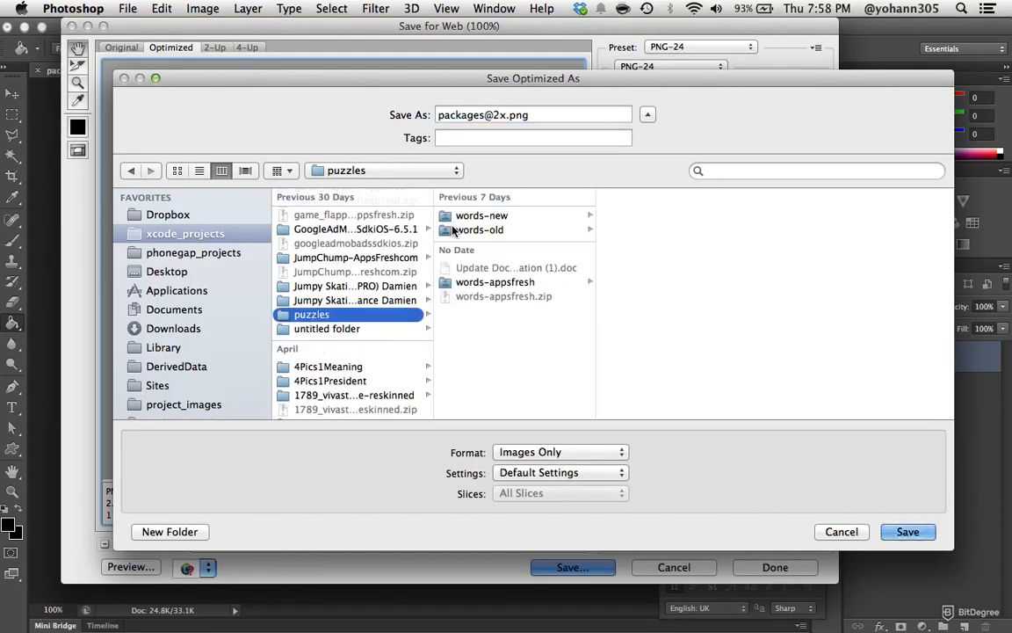
click(495, 281)
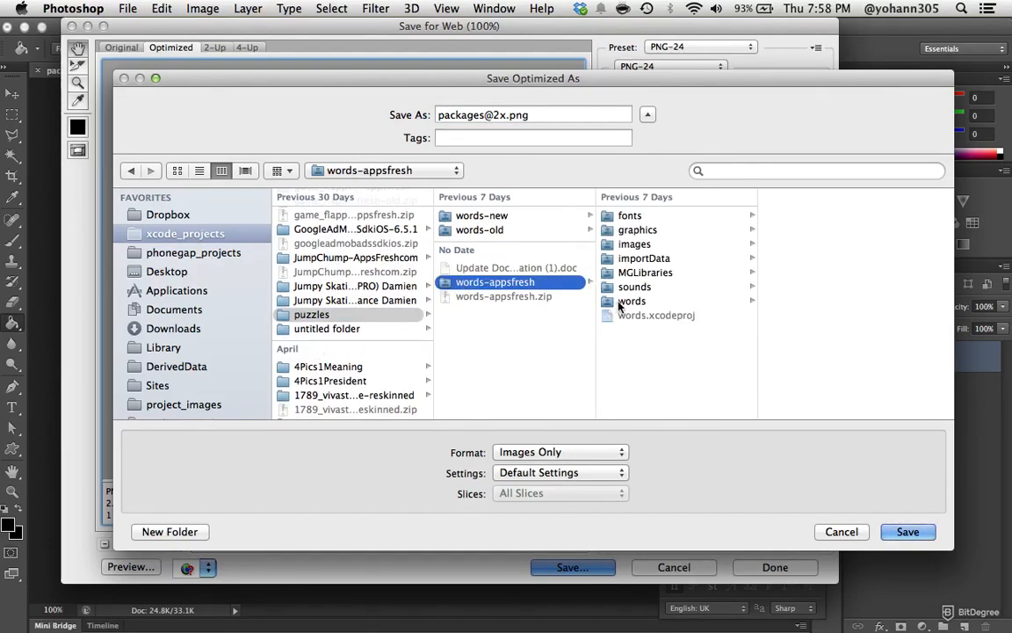
click(637, 229)
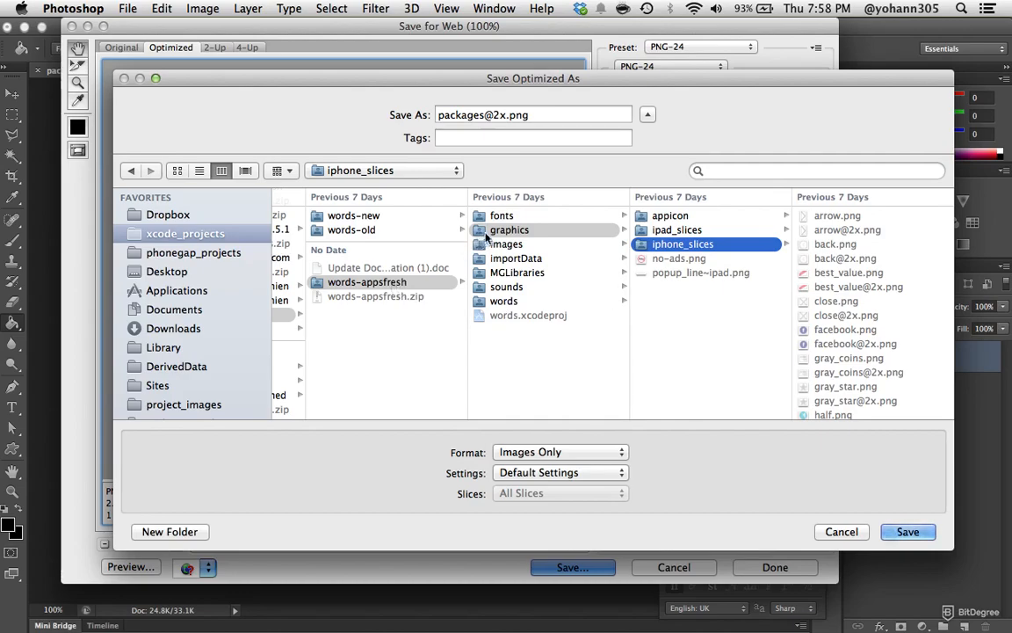
click(840, 530)
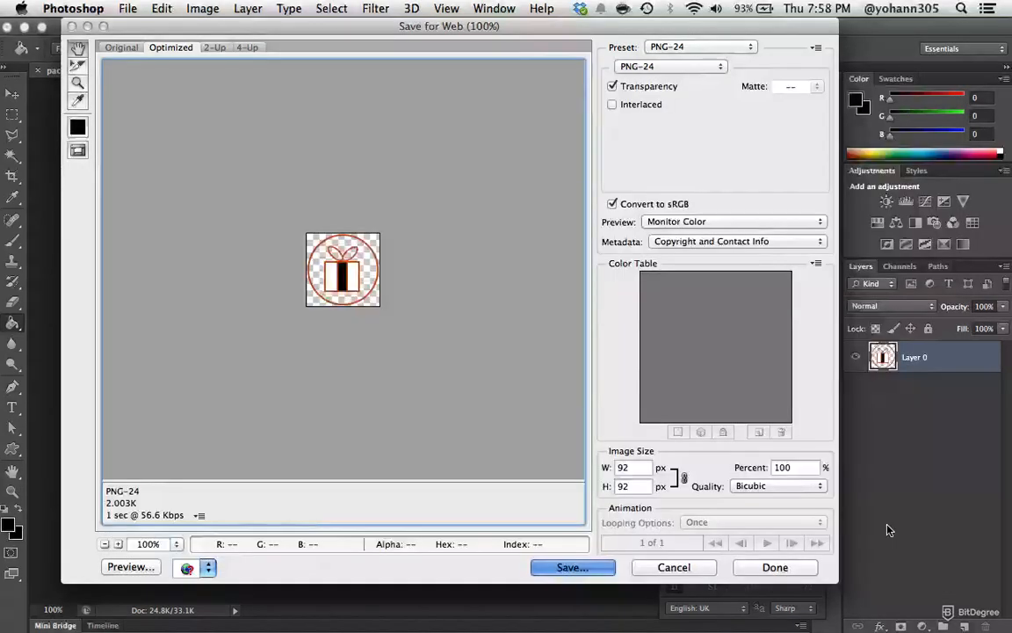
click(571, 566)
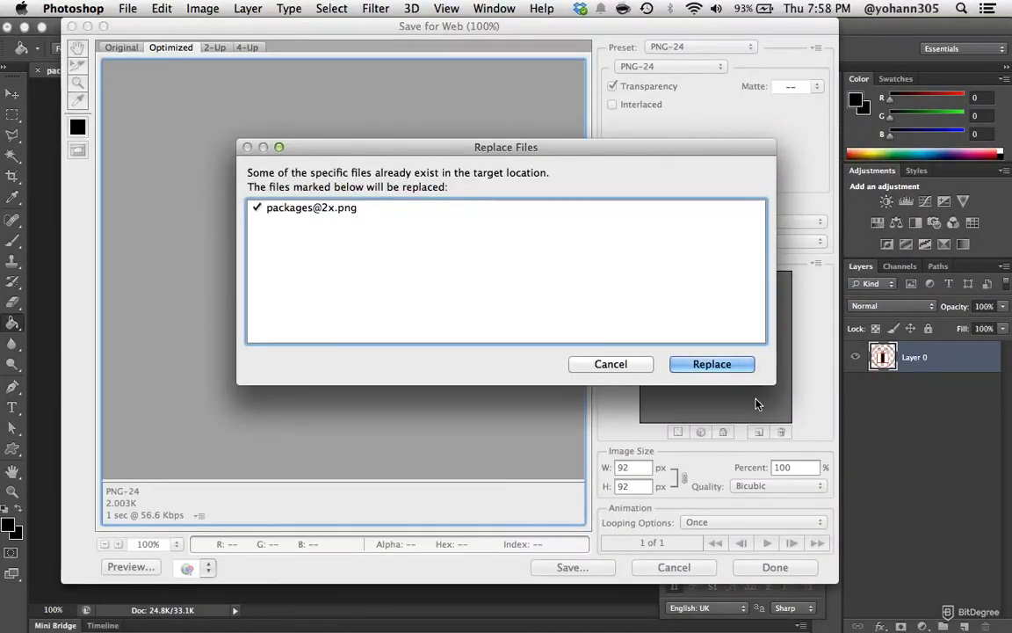
click(711, 364)
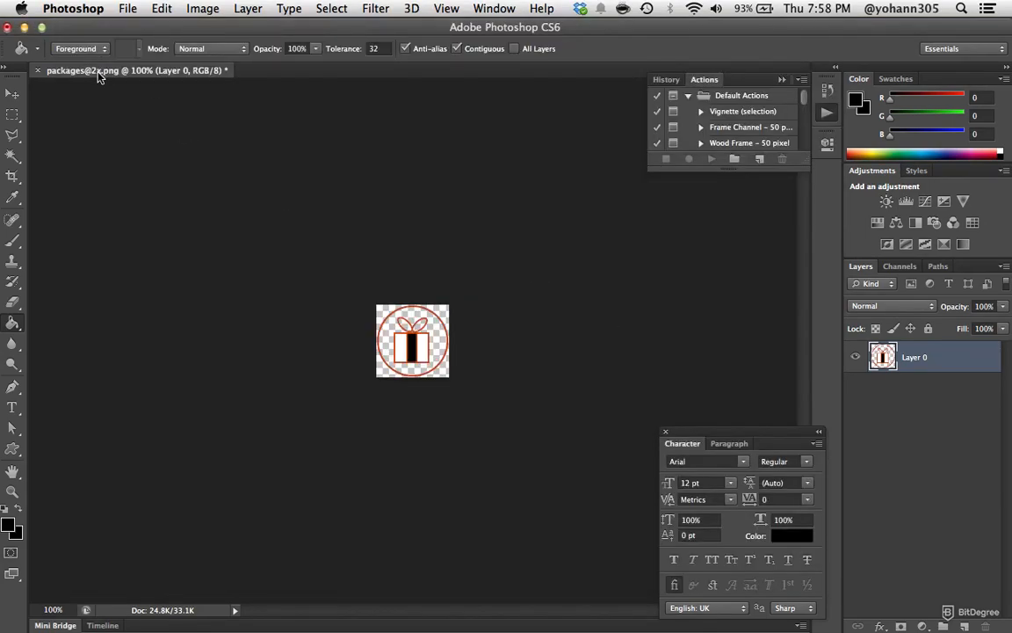
mouse_move(177, 219)
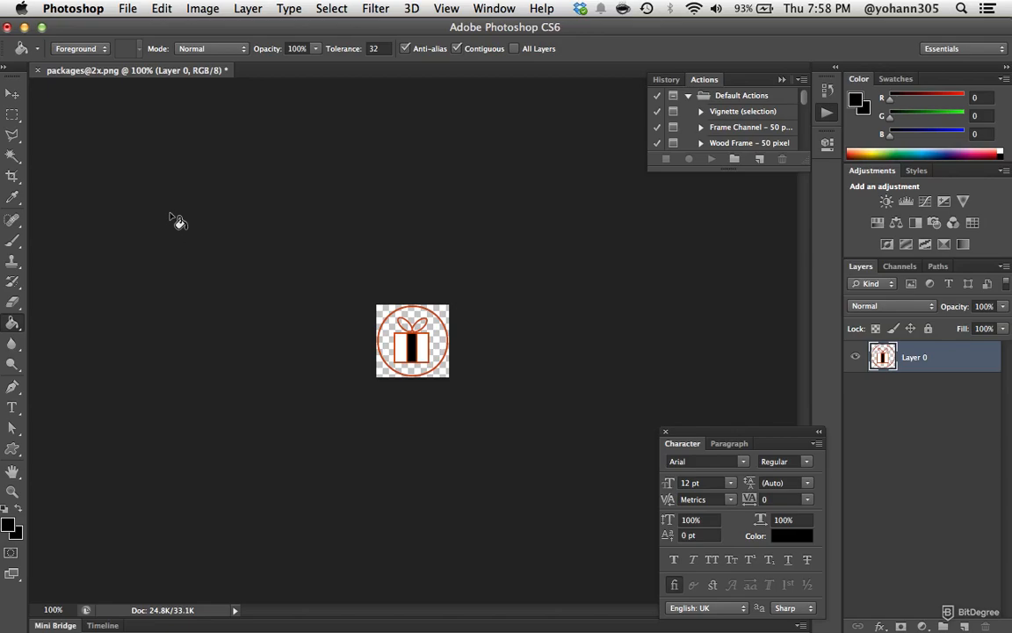
Export a 50% (46×46) PNG-24 copy via Save for Web named packages.png.
click(128, 8)
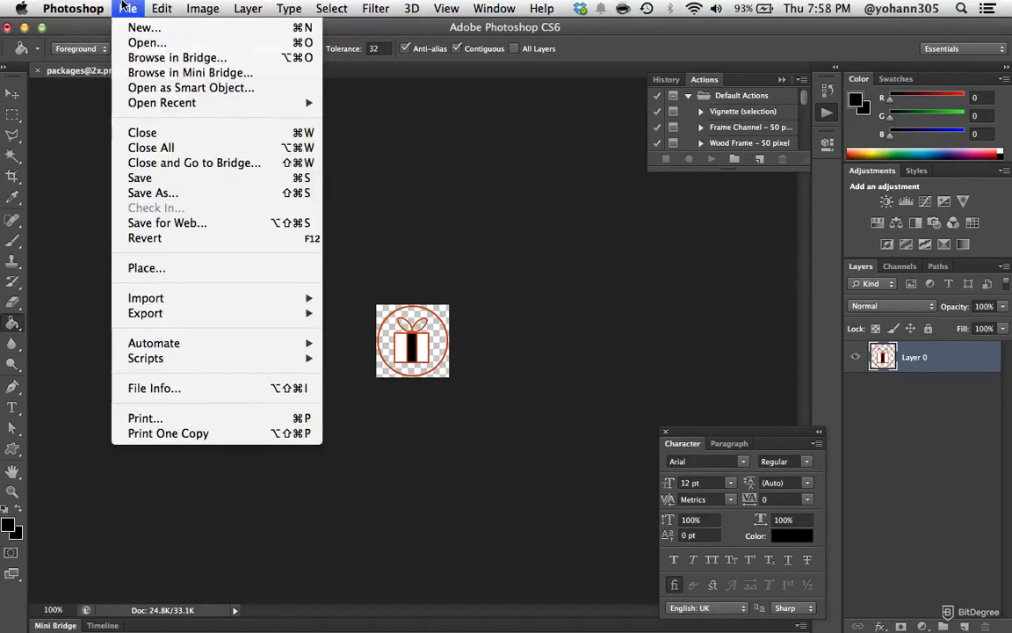
click(166, 223)
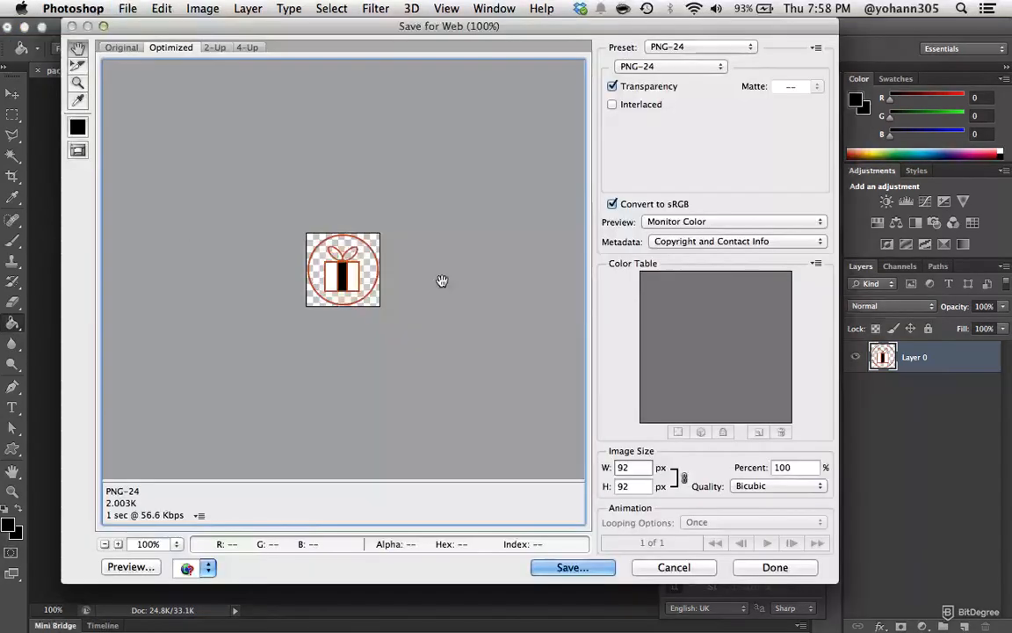
triple_click(781, 467)
text(50)
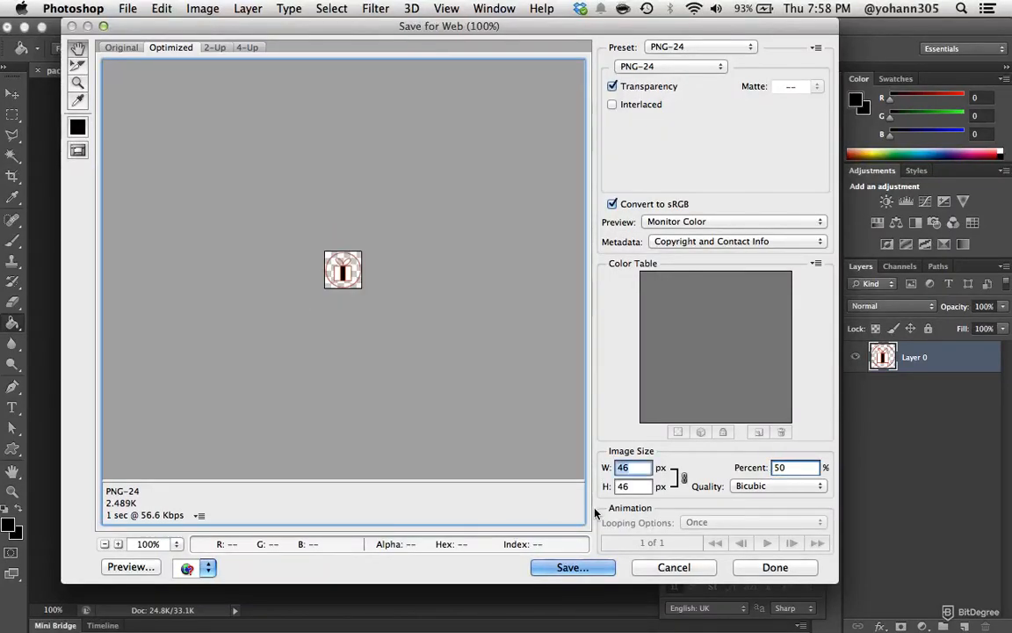
click(572, 567)
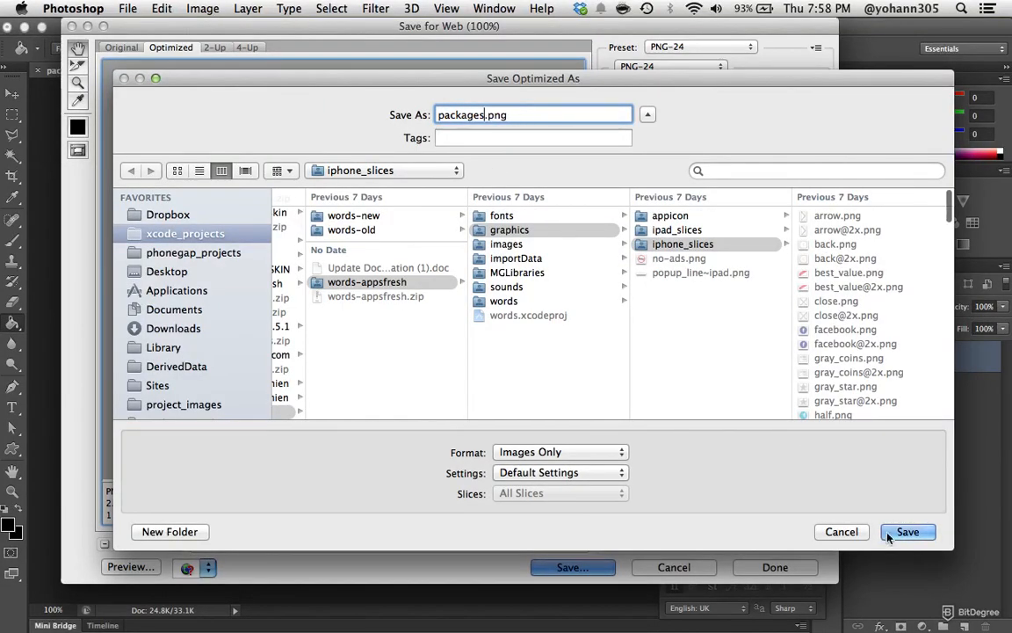
click(908, 532)
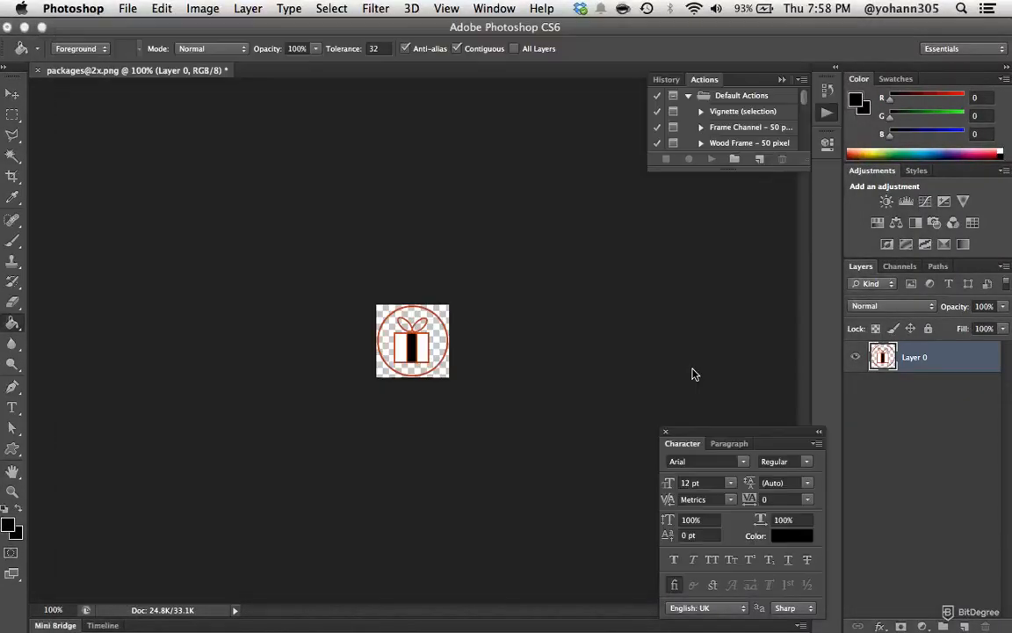
mouse_move(612, 367)
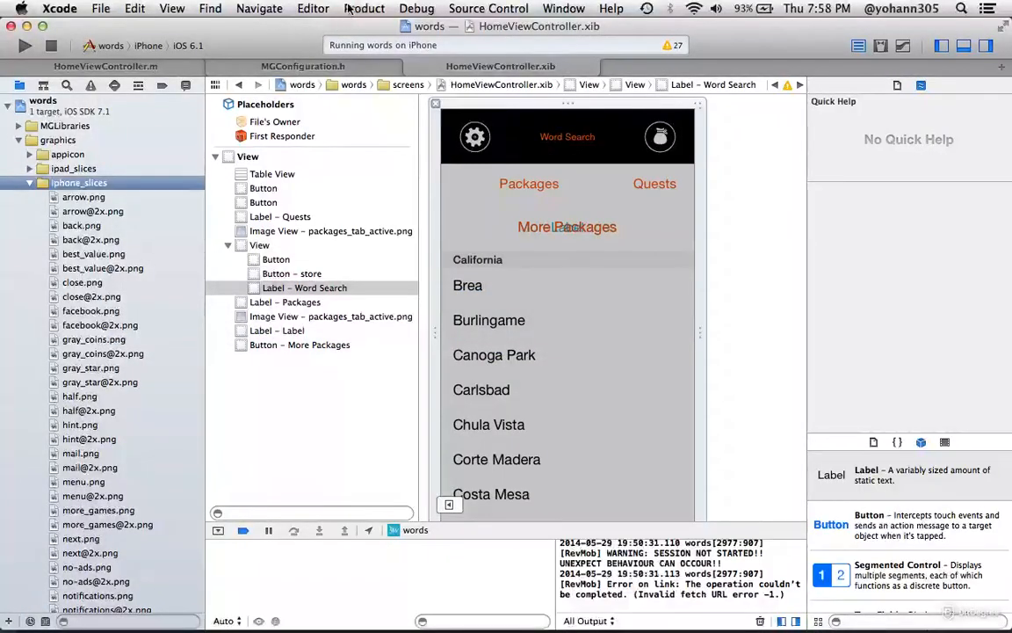
Stop the already-running words build in Xcode, then build and run the app again.
click(364, 8)
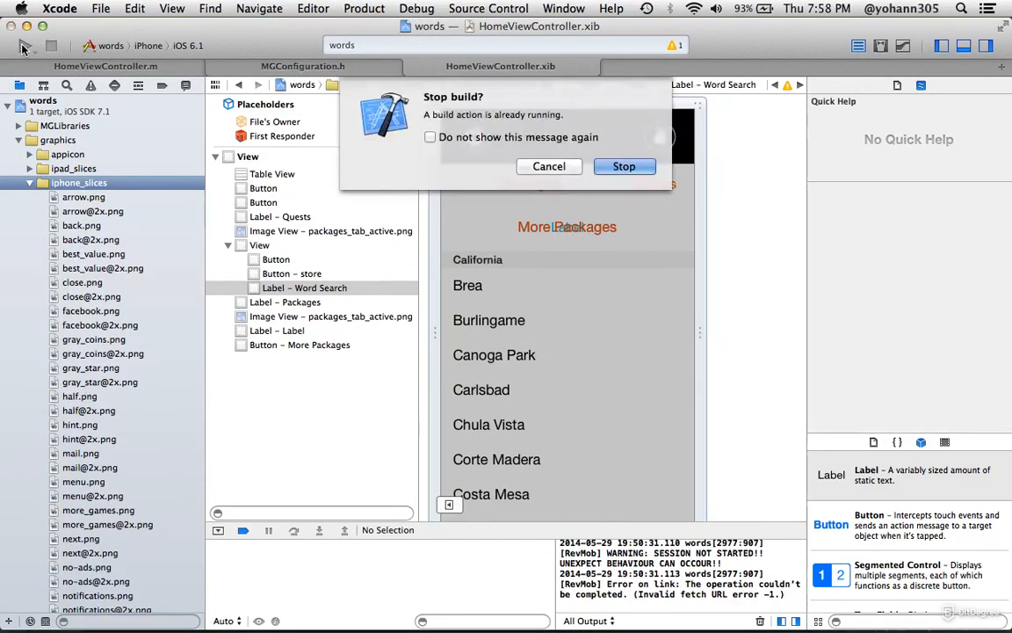
click(624, 166)
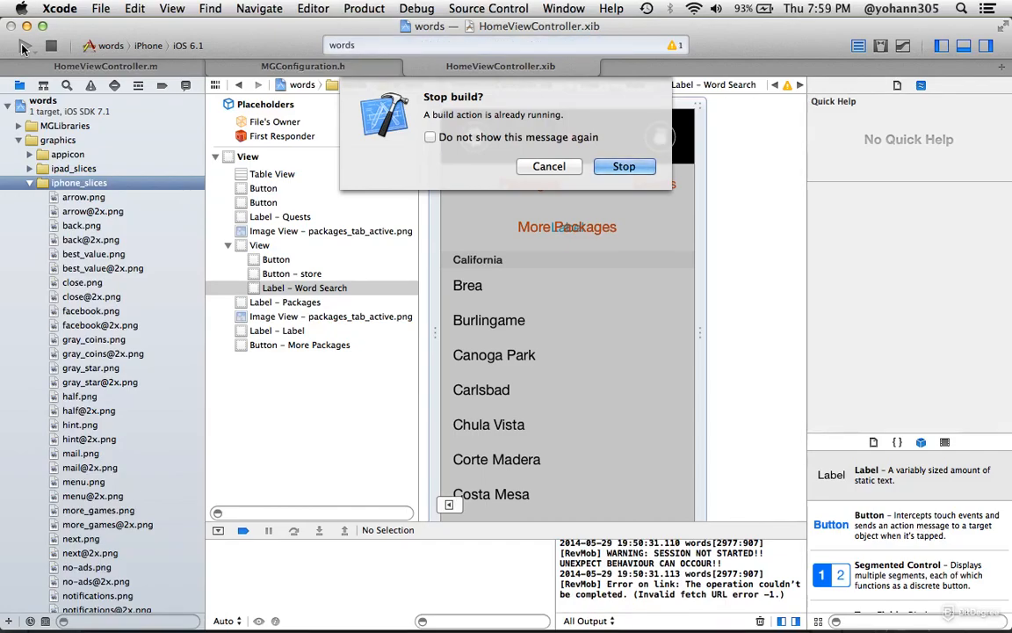
click(624, 166)
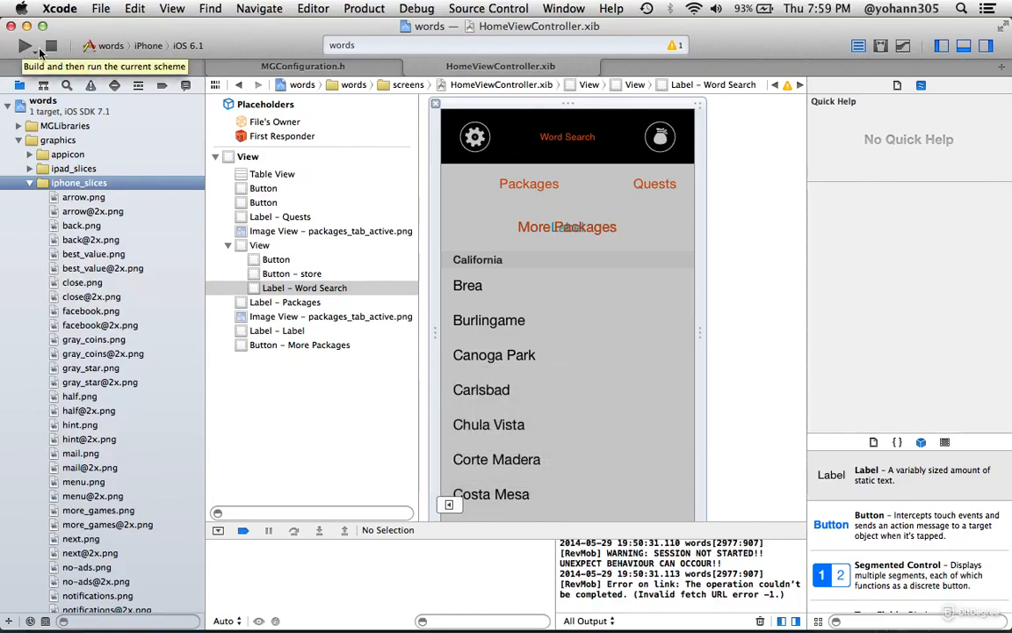
click(25, 46)
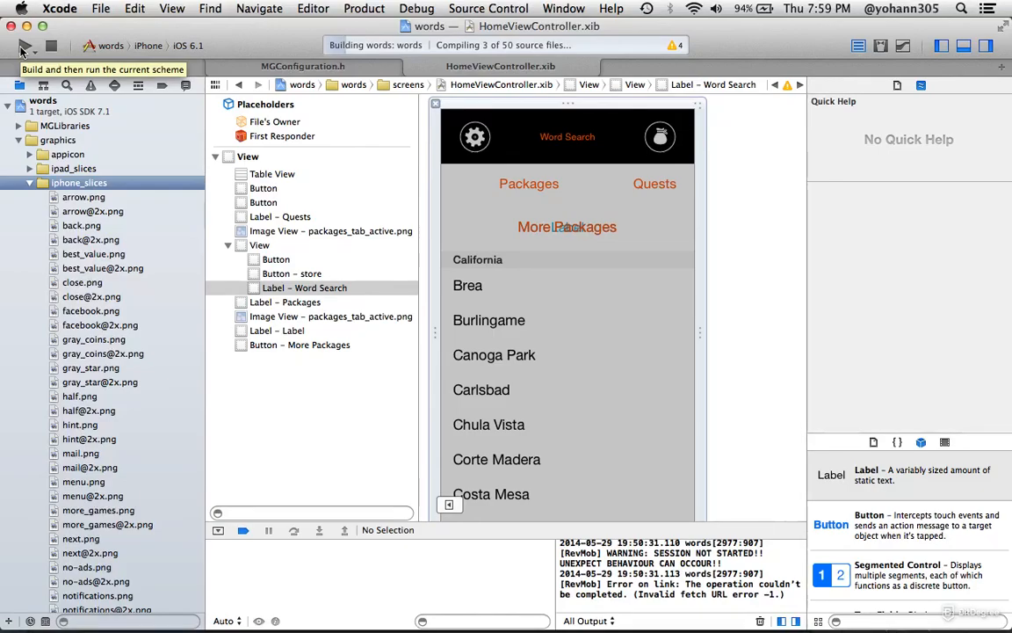
click(90, 102)
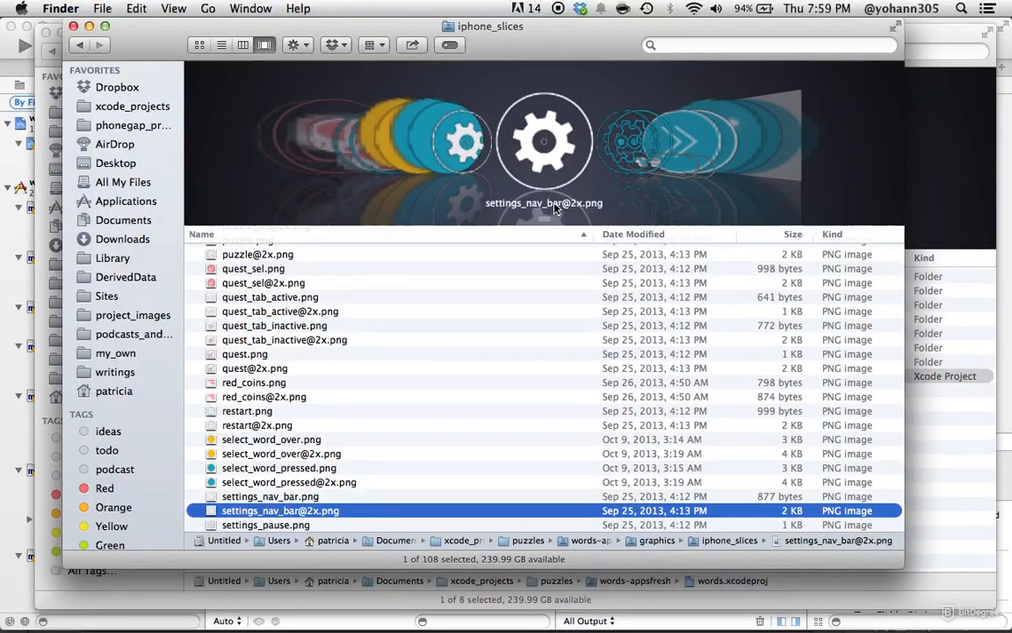
mouse_move(517, 180)
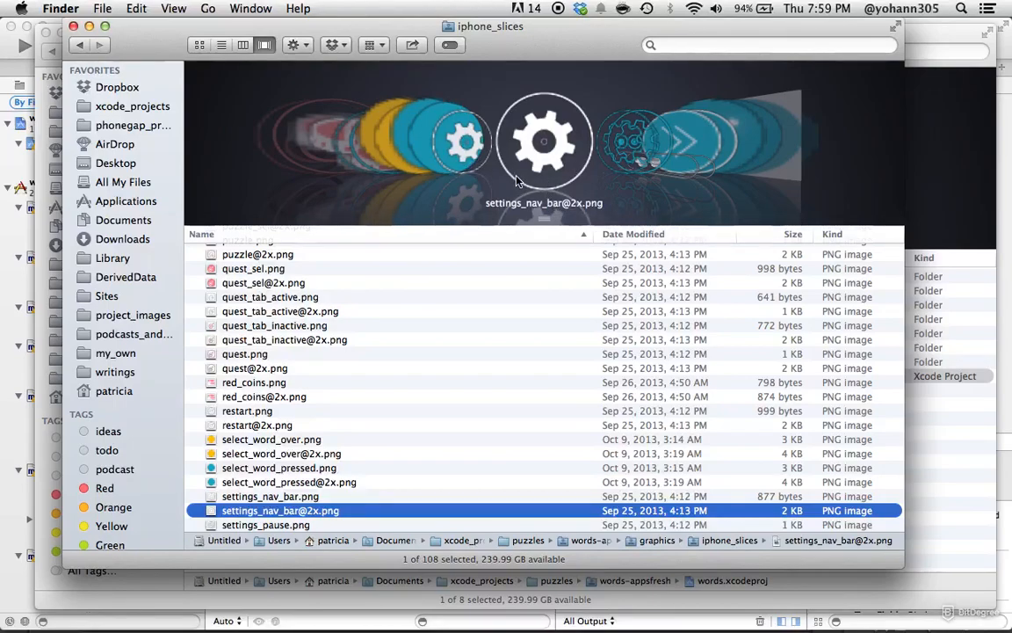
click(269, 495)
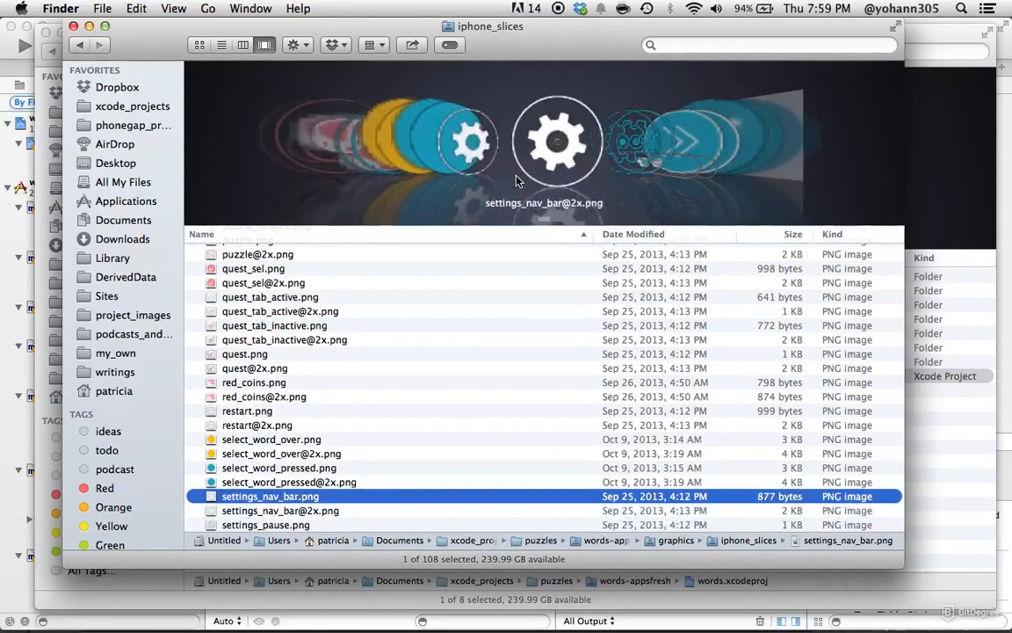
click(275, 524)
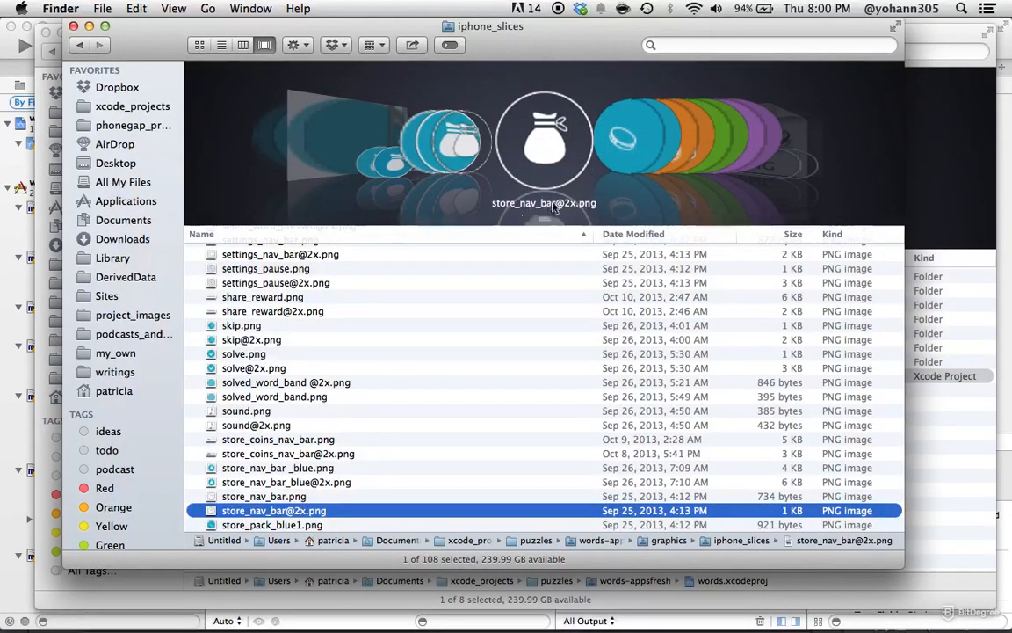
mouse_move(547, 161)
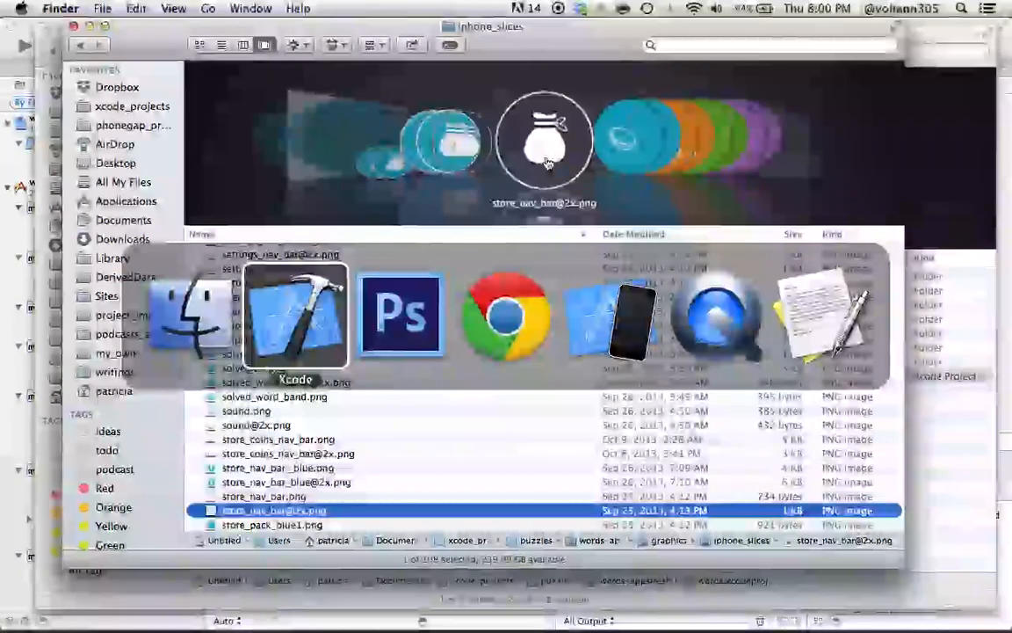
click(296, 316)
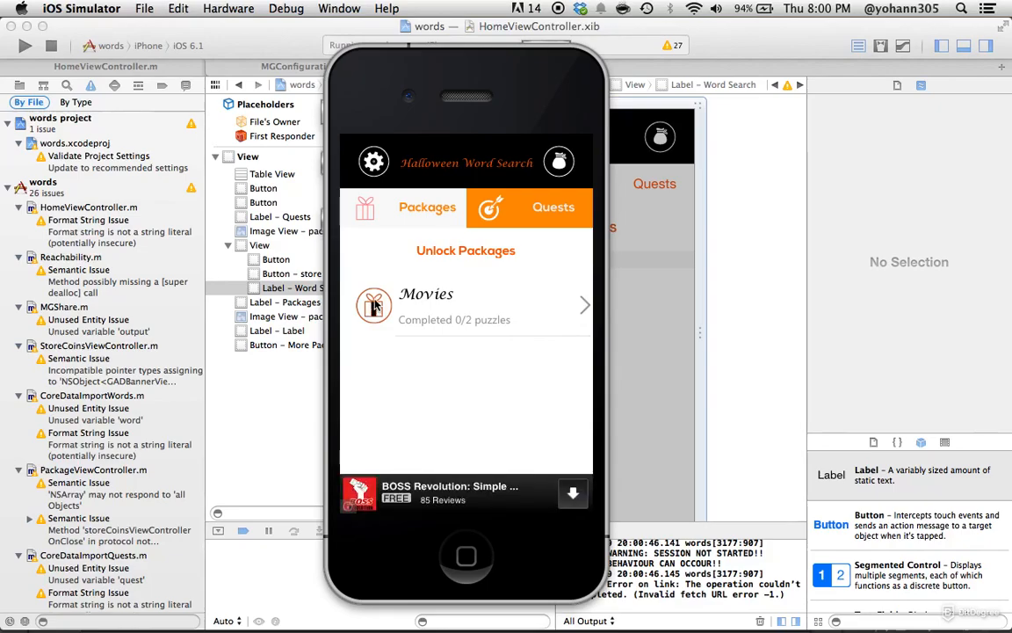
mouse_move(367, 323)
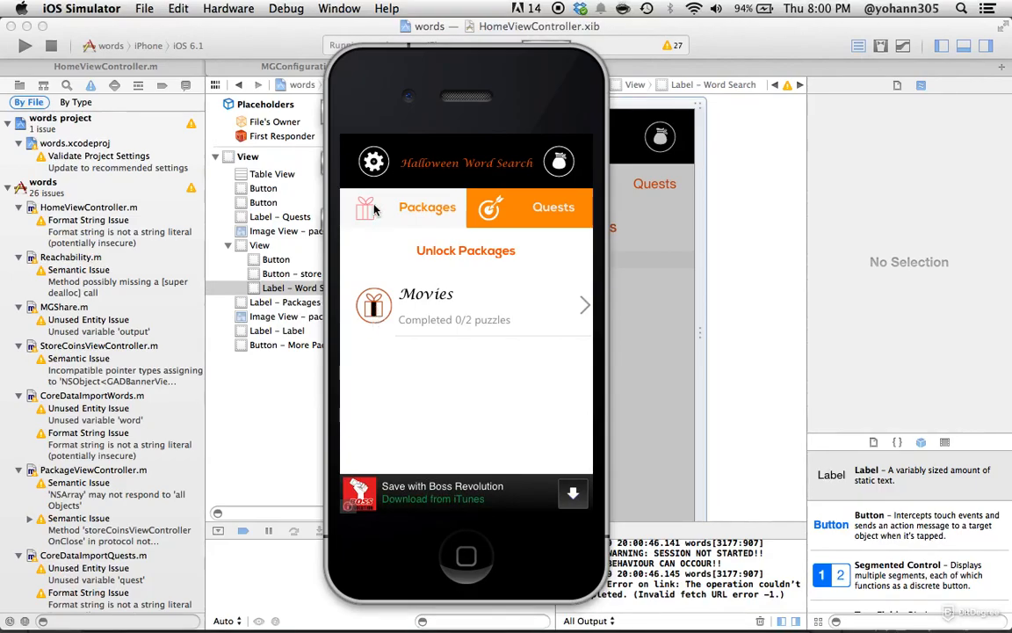
mouse_move(378, 291)
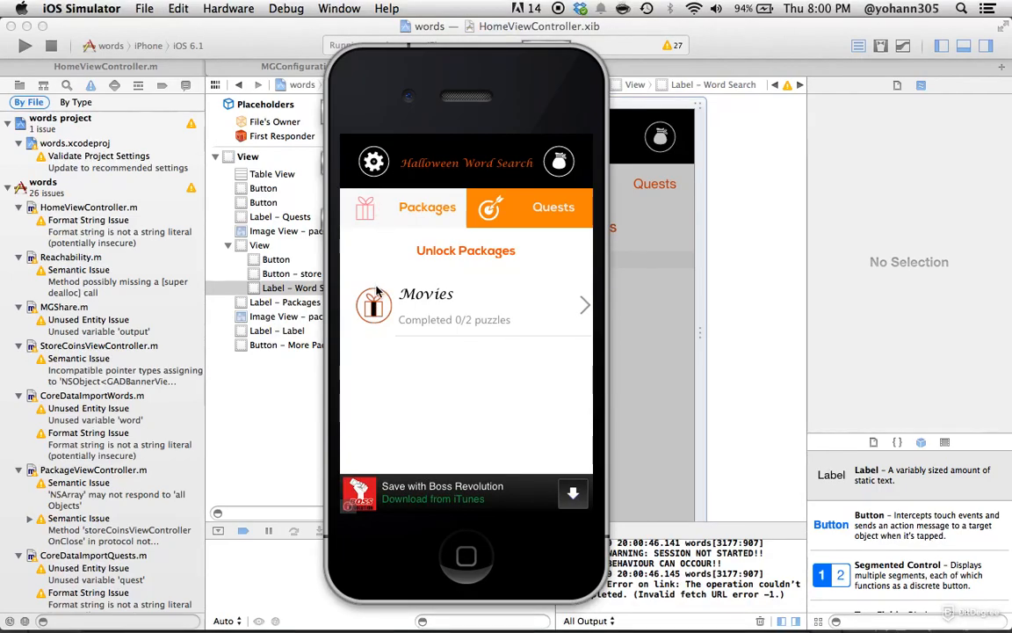